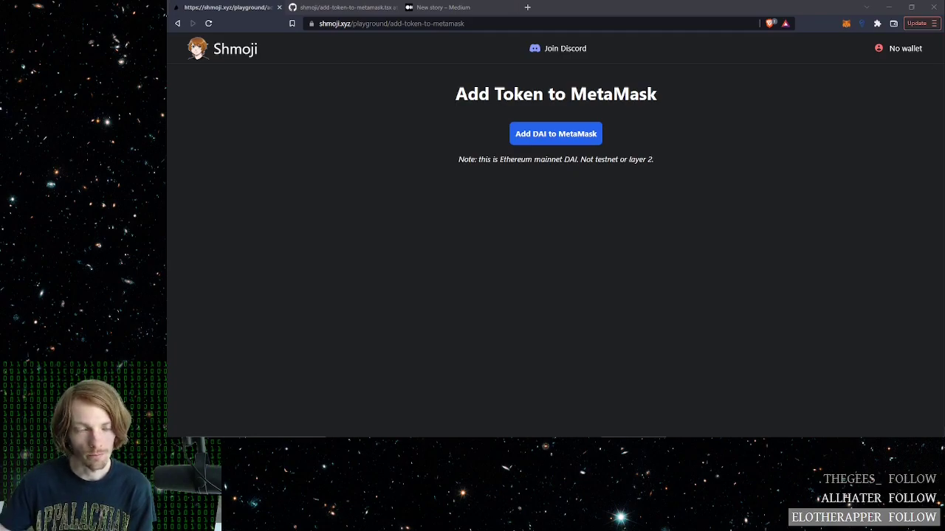
pyautogui.moveTo(803, 83)
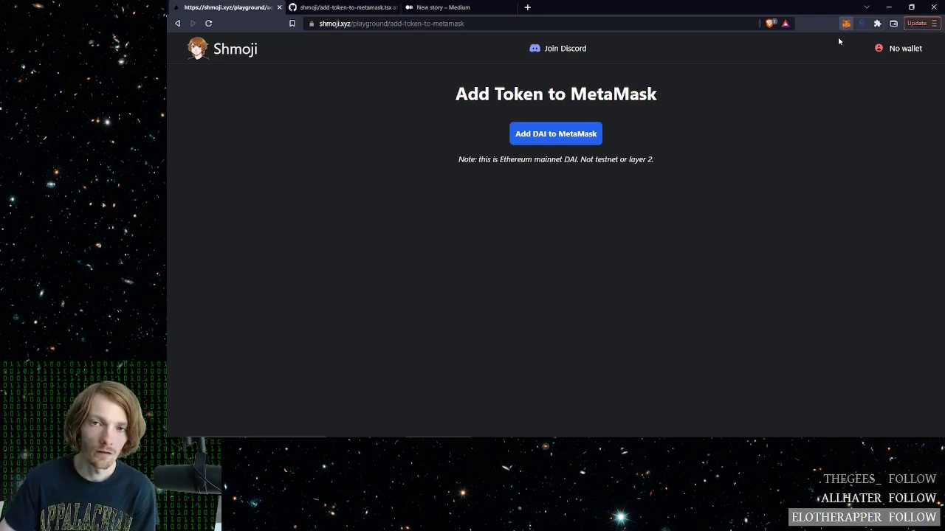
# Look through the MetaMask wallet's asset list before DAI is added.
pyautogui.click(848, 23)
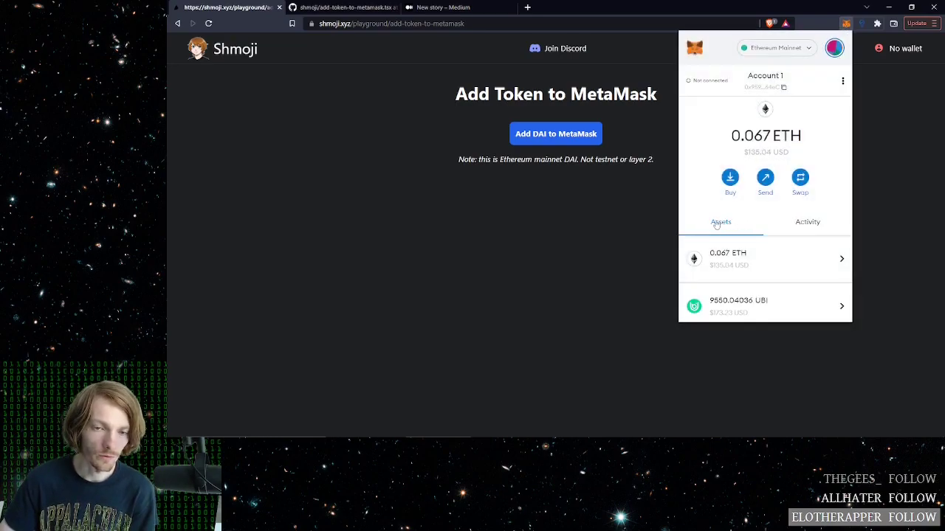
pyautogui.moveTo(755, 272)
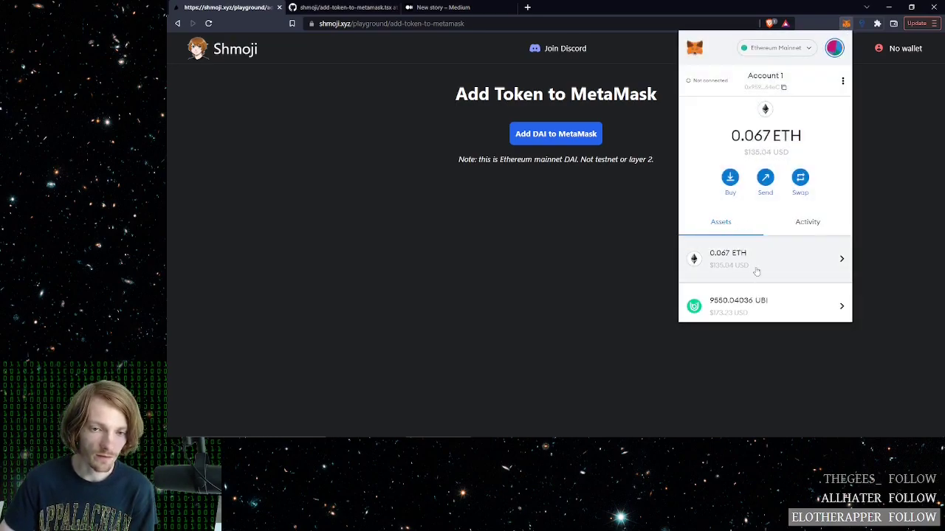
pyautogui.scroll(-3)
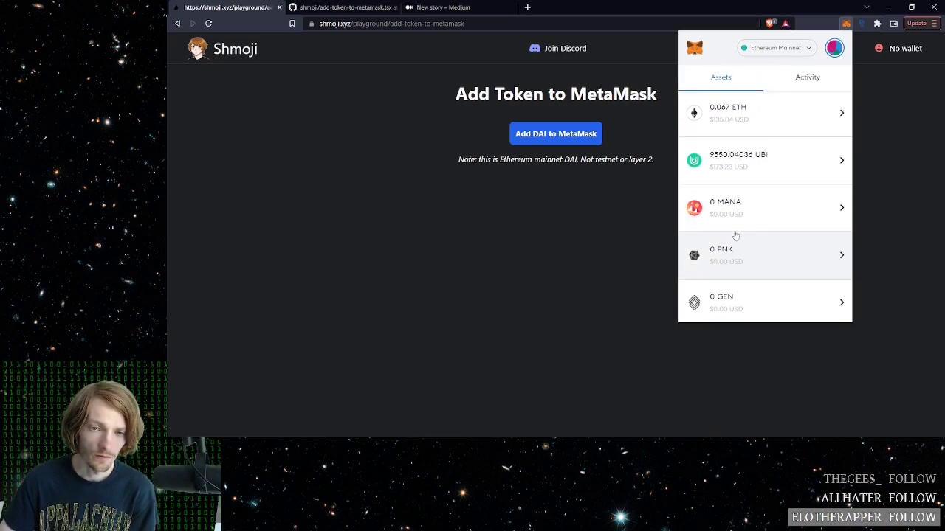
pyautogui.scroll(-3)
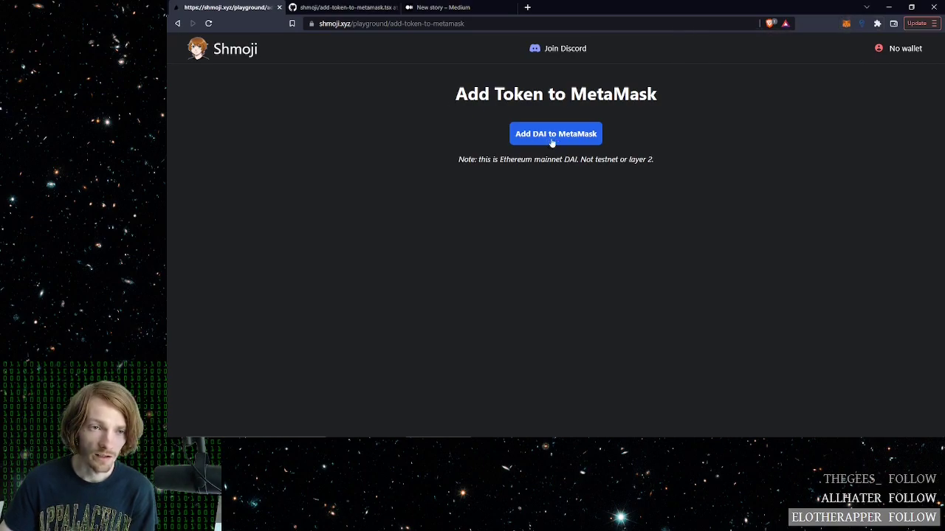
pyautogui.moveTo(561, 184)
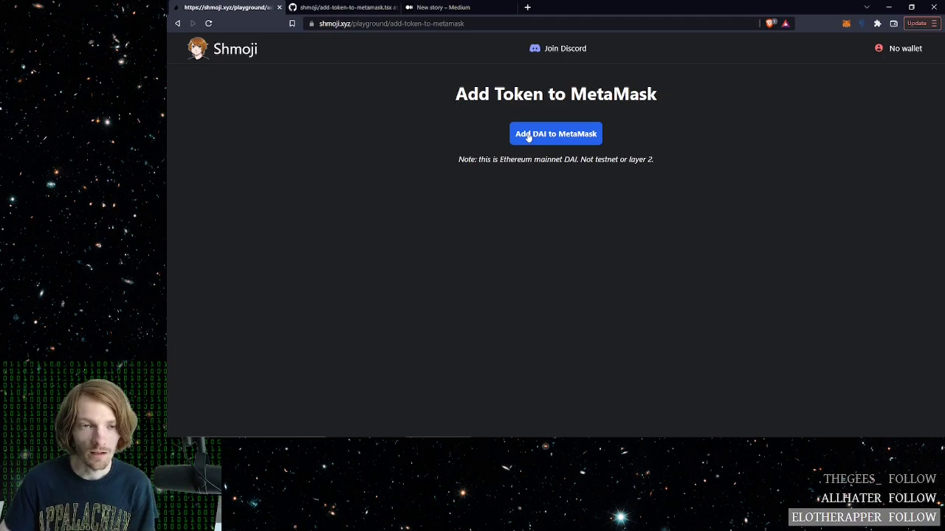
# Add DAI via the 'Add DAI to MetaMask' button and confirm it shows 0 DAI in Assets.
pyautogui.click(555, 133)
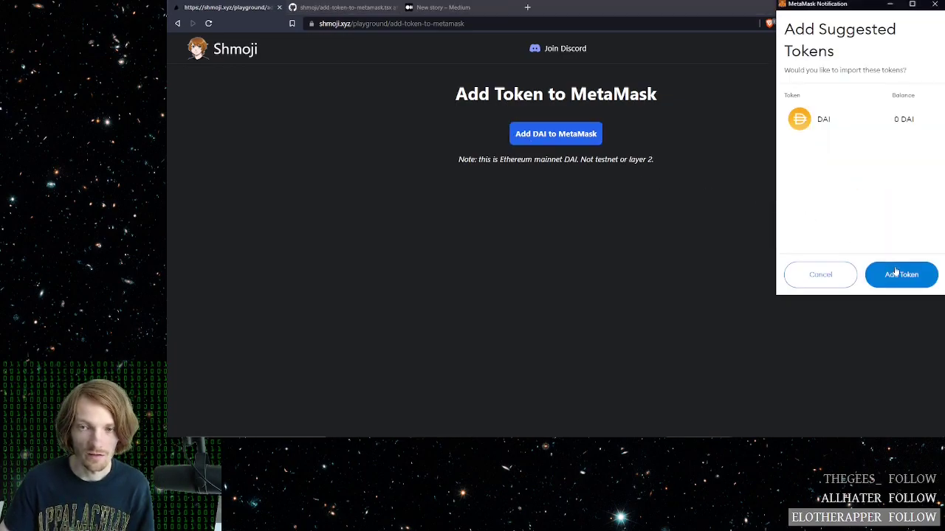
pyautogui.click(900, 274)
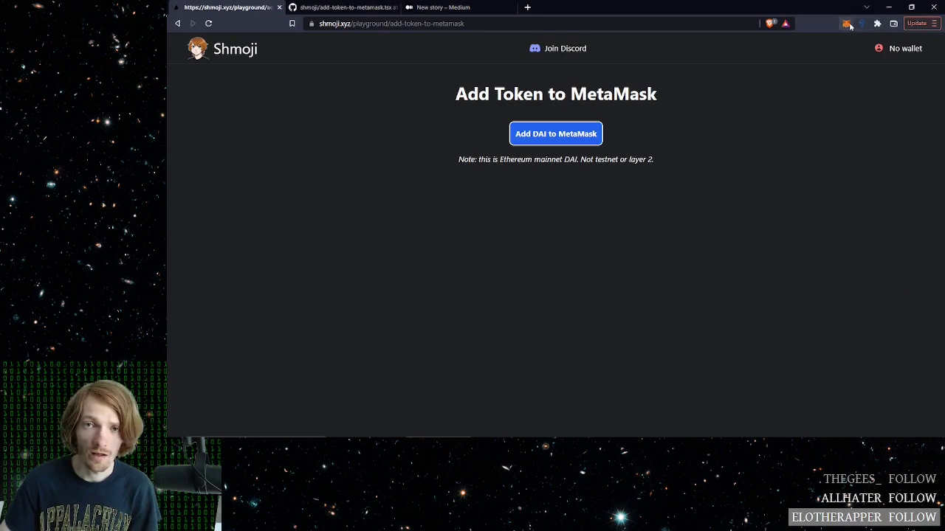
pyautogui.click(847, 23)
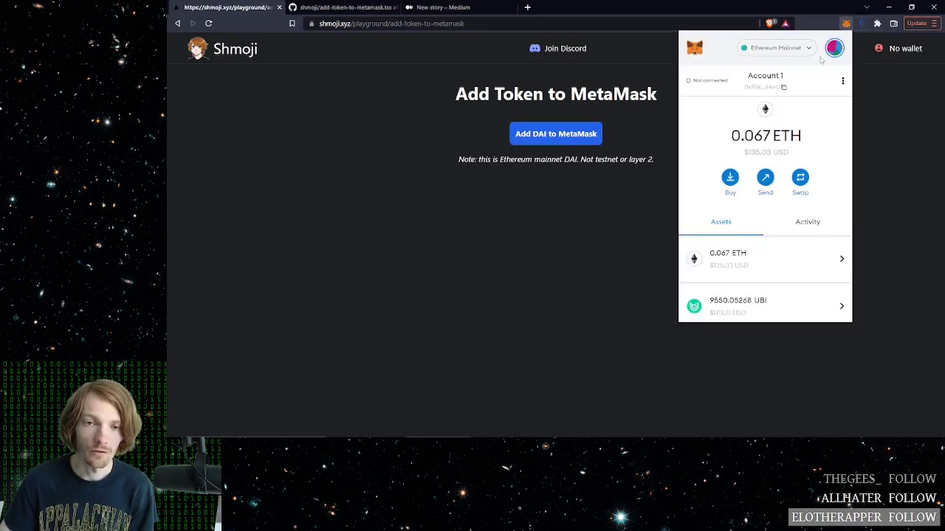
pyautogui.scroll(-3)
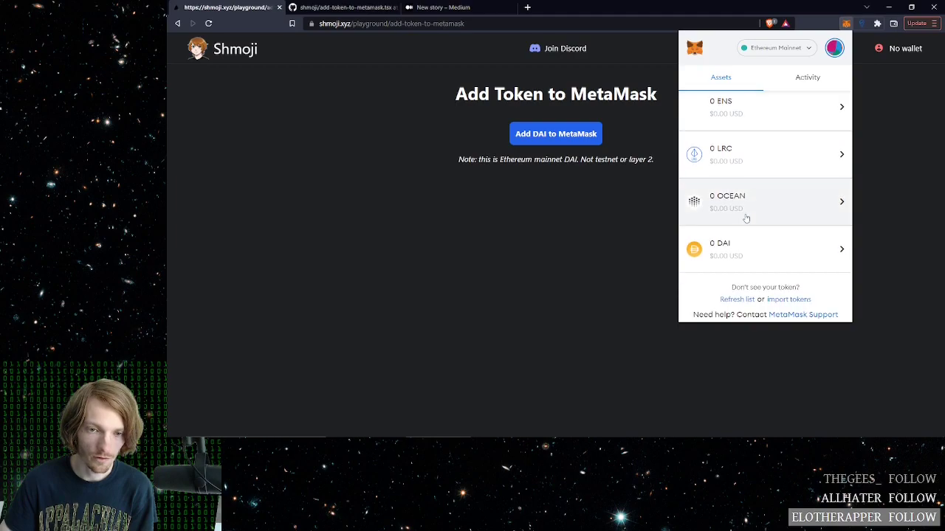
pyautogui.click(765, 248)
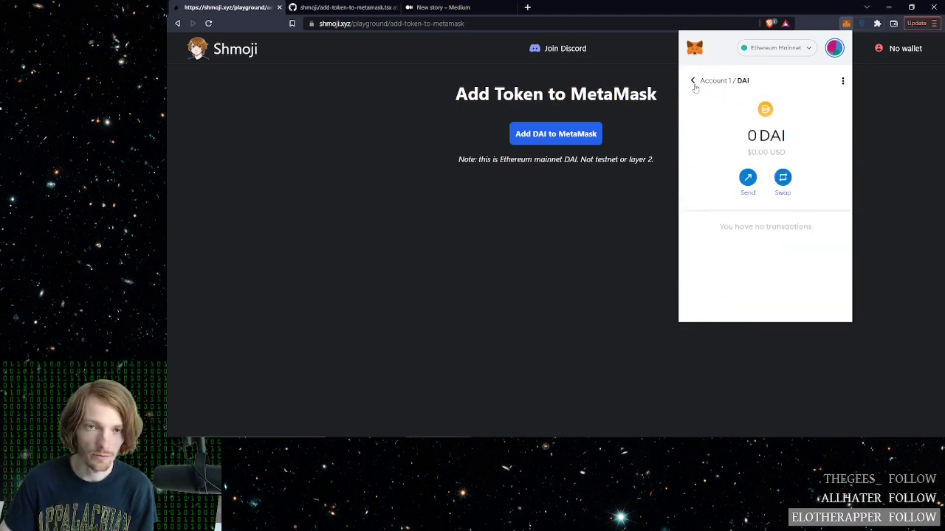
pyautogui.click(694, 80)
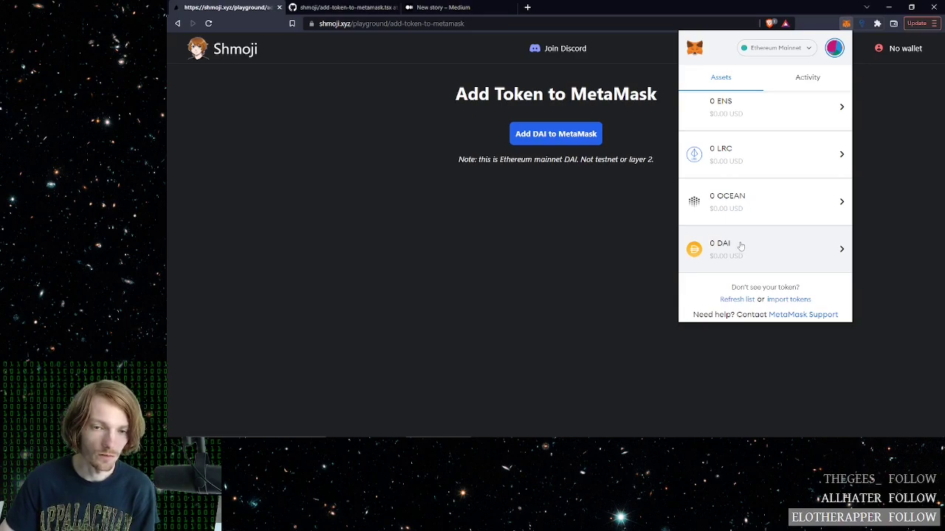
pyautogui.moveTo(697, 254)
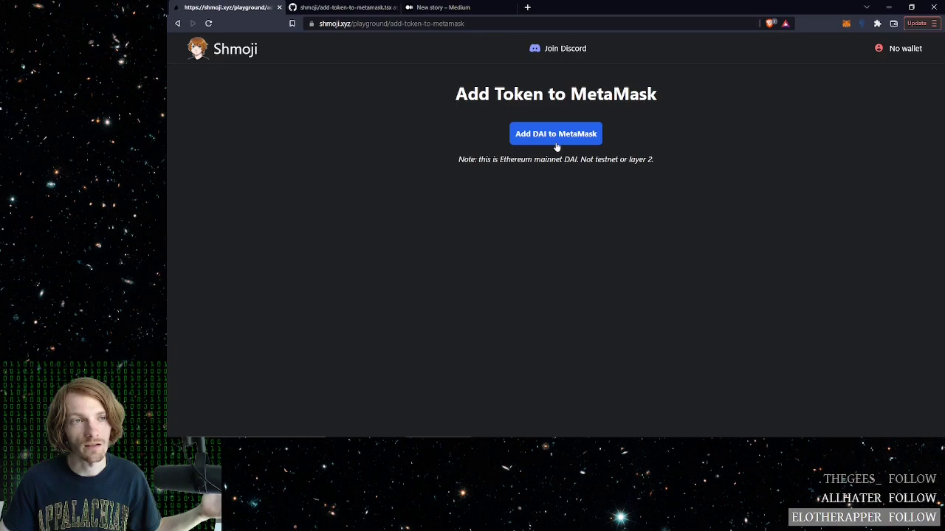
pyautogui.moveTo(519, 112)
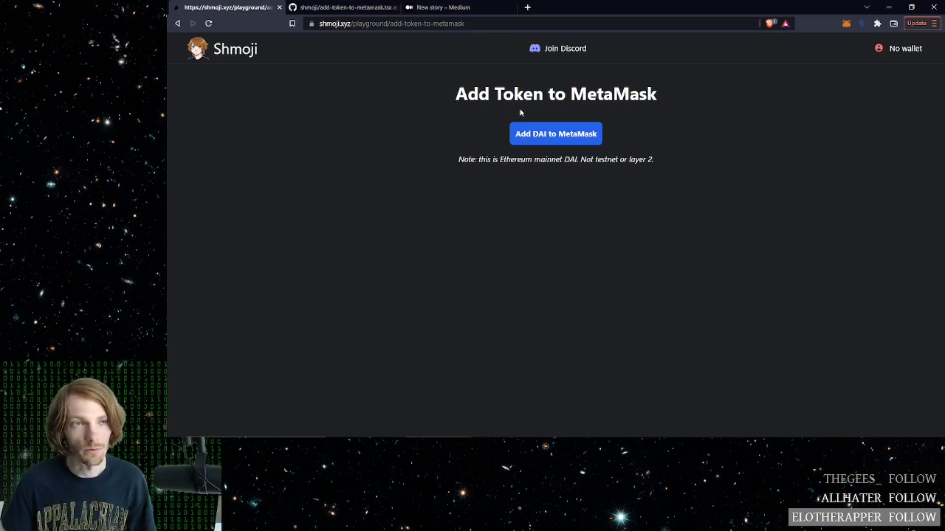
pyautogui.moveTo(410, 95)
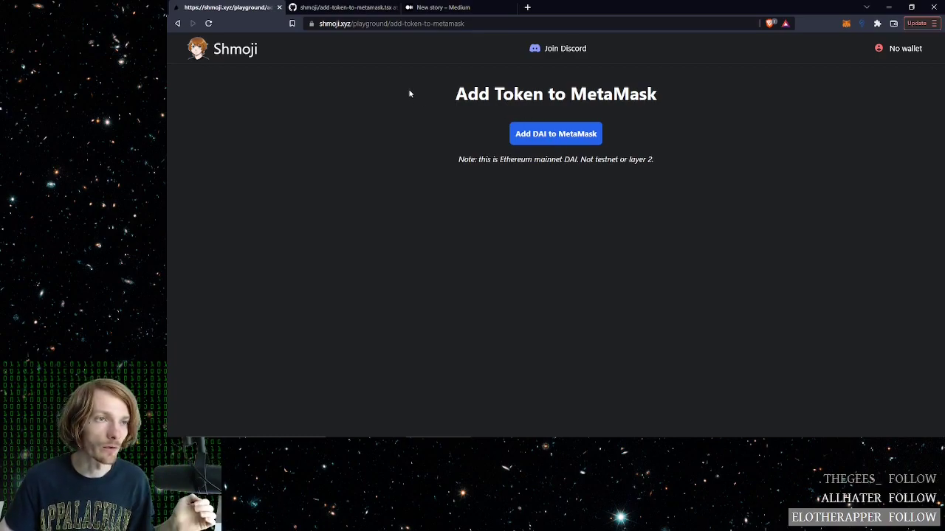
# Review the Medium 'Prompt Users to Add Token to MetaMask' draft, then return to the GitHub source.
pyautogui.click(343, 7)
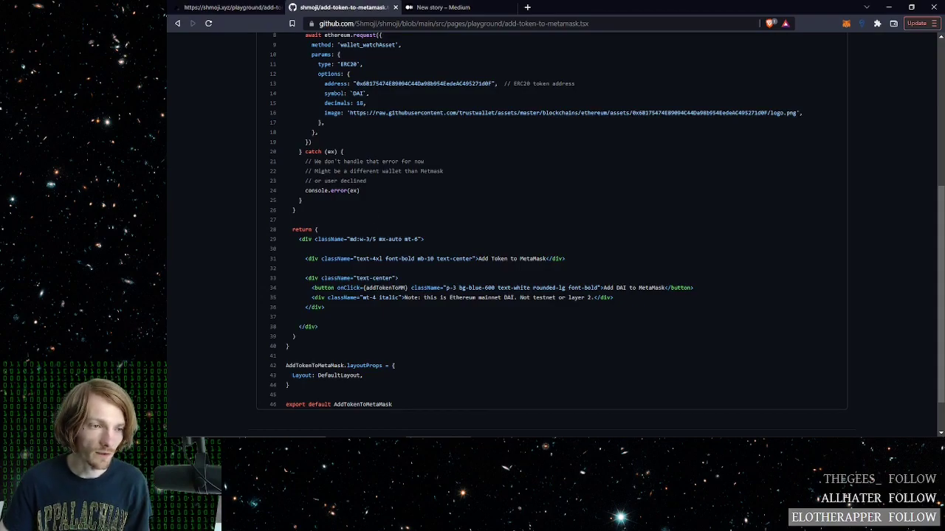
pyautogui.click(229, 8)
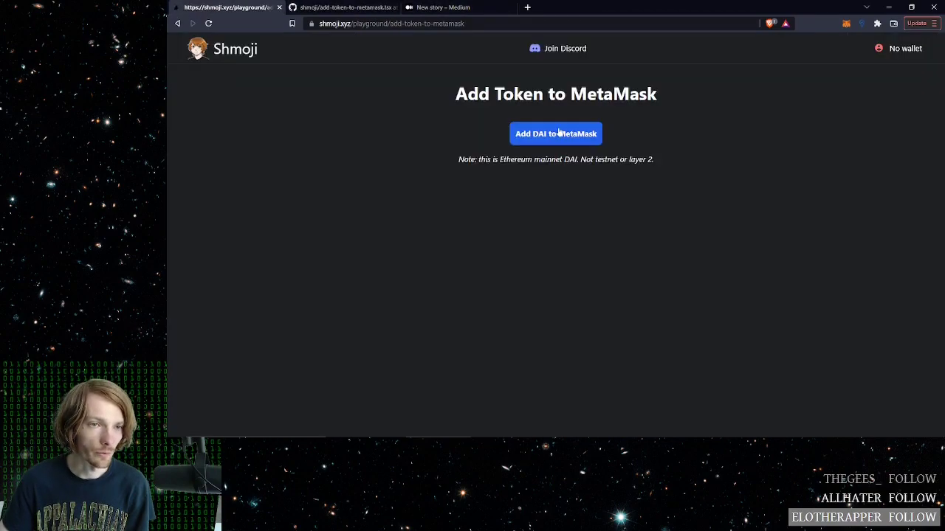
pyautogui.click(443, 7)
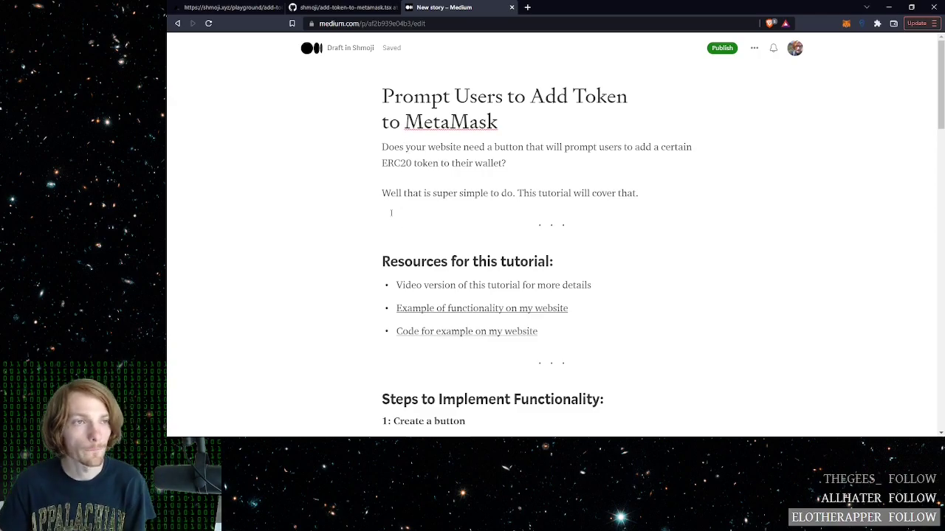
pyautogui.click(343, 7)
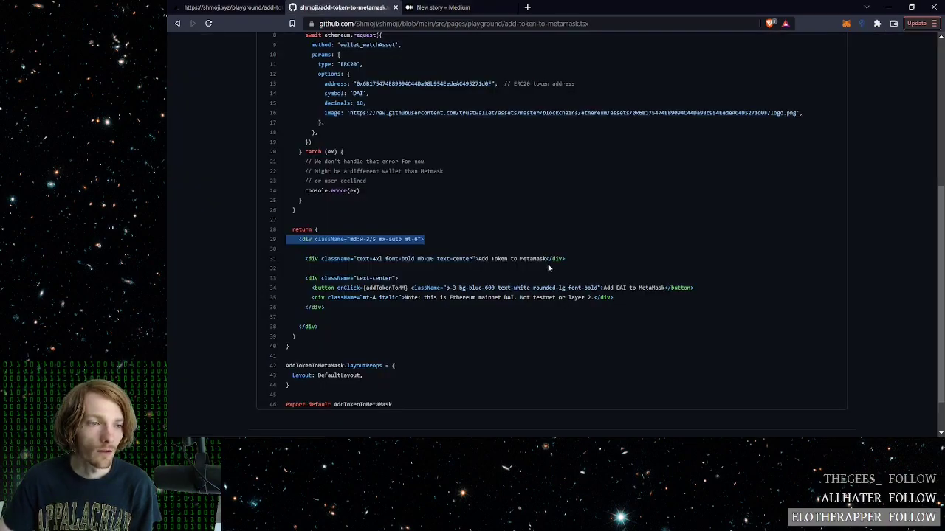
# Read the add-to-metamask.tsx source from its imports downward.
pyautogui.scroll(3)
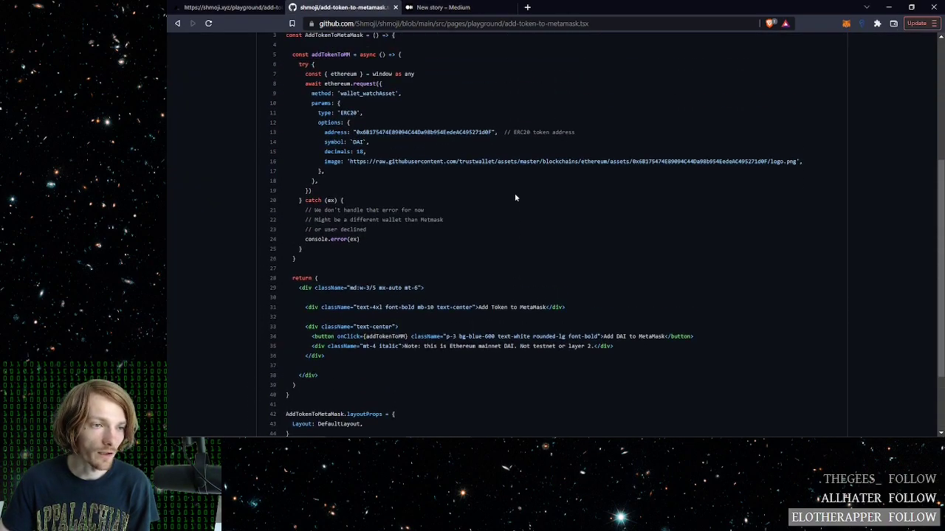
pyautogui.scroll(3)
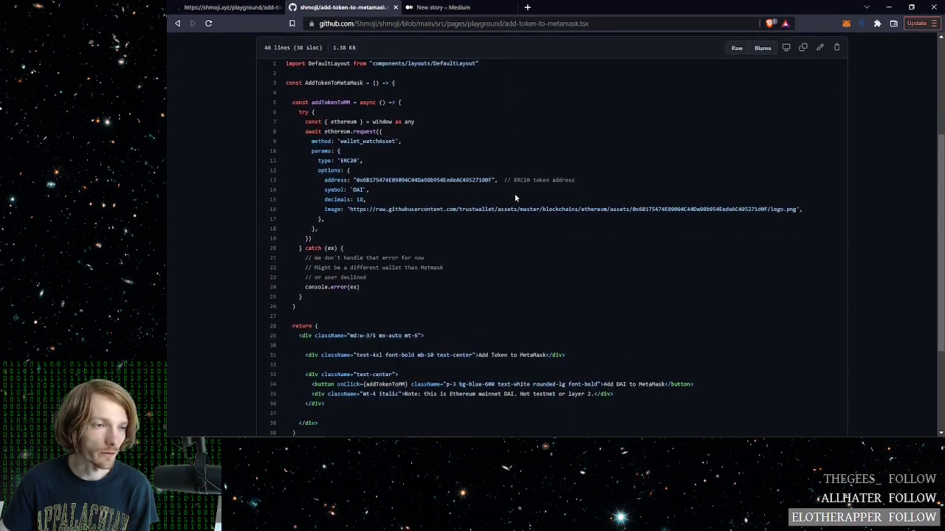
pyautogui.scroll(-3)
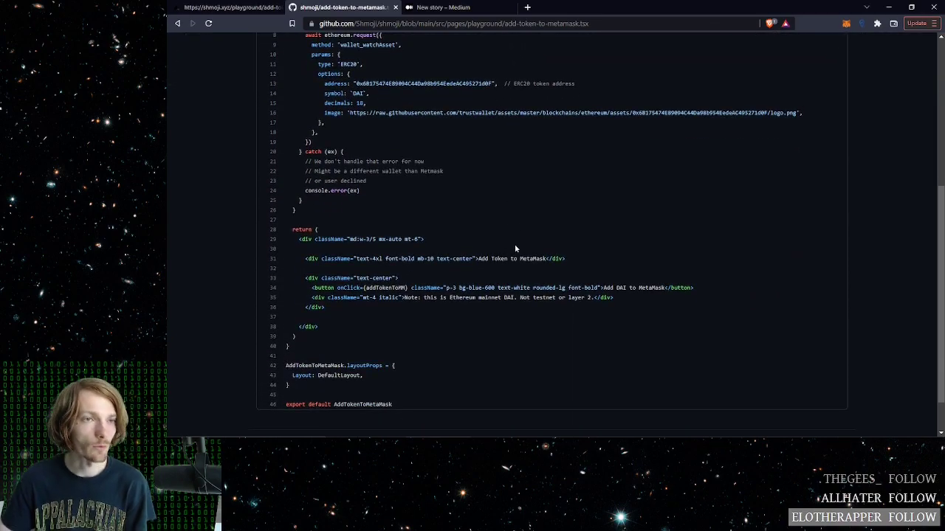
pyautogui.moveTo(329, 295)
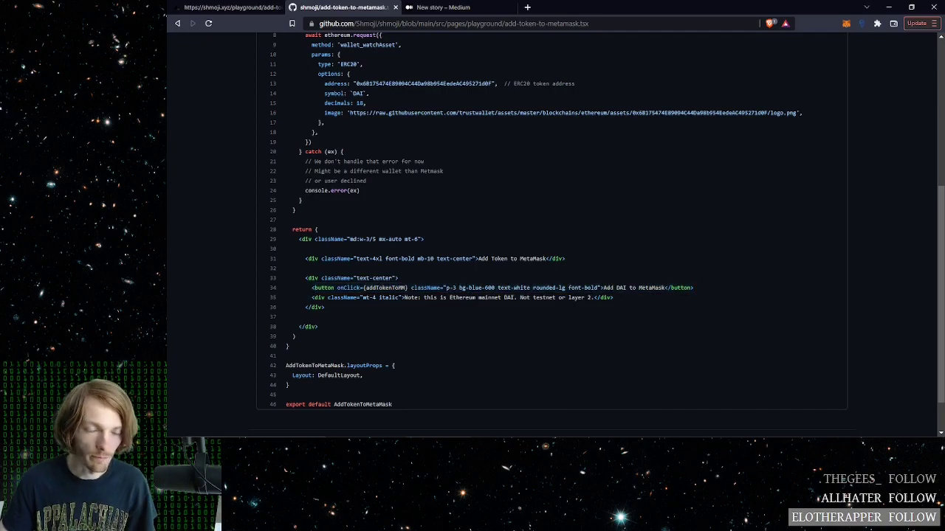
# Compare the demo button, highlight its addTokenToMM onClick handler and view the function's try/catch.
pyautogui.click(227, 7)
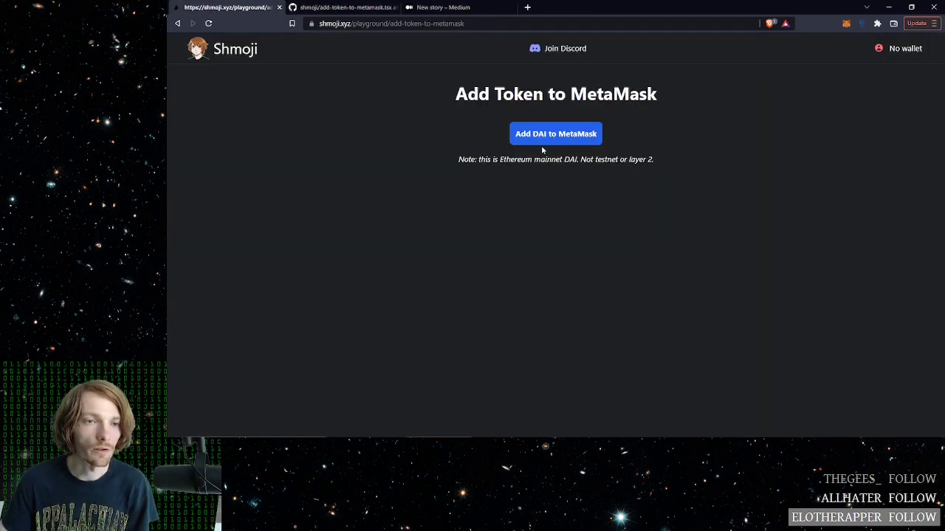
pyautogui.click(344, 8)
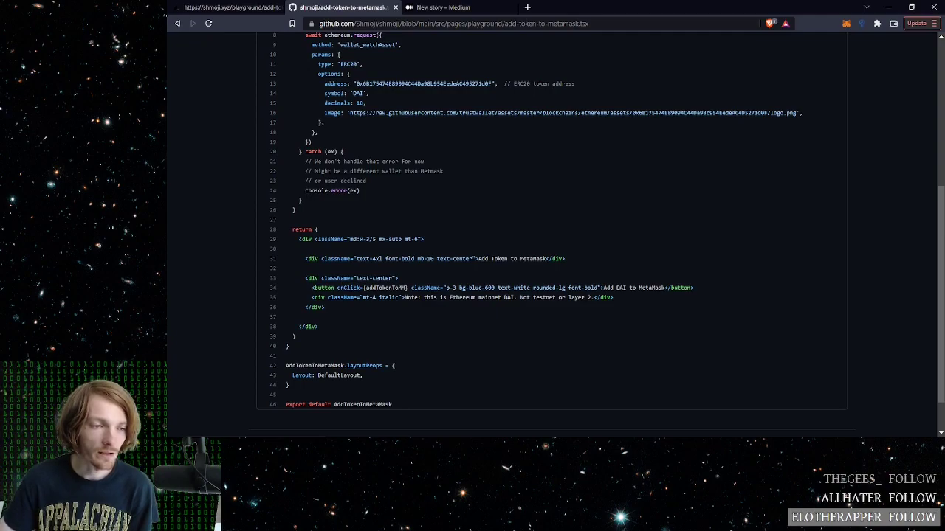
pyautogui.doubleClick(369, 288)
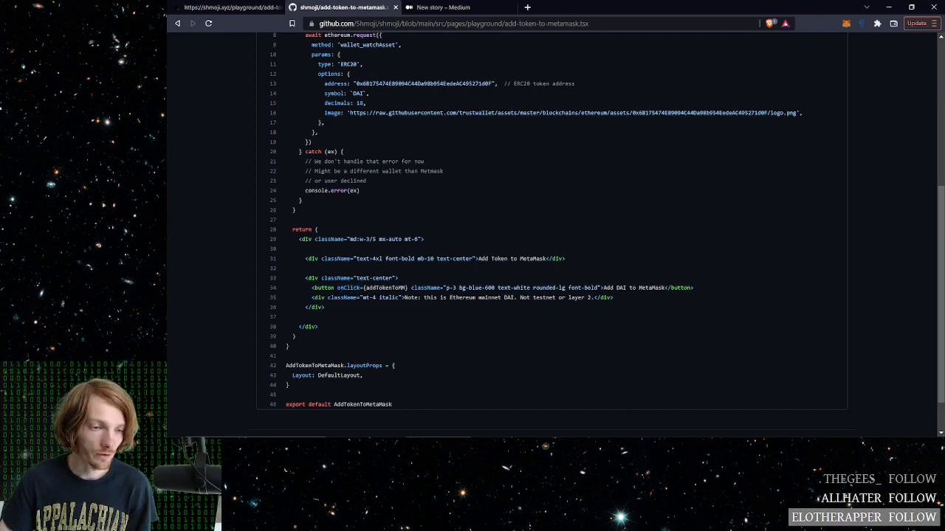
pyautogui.doubleClick(384, 288)
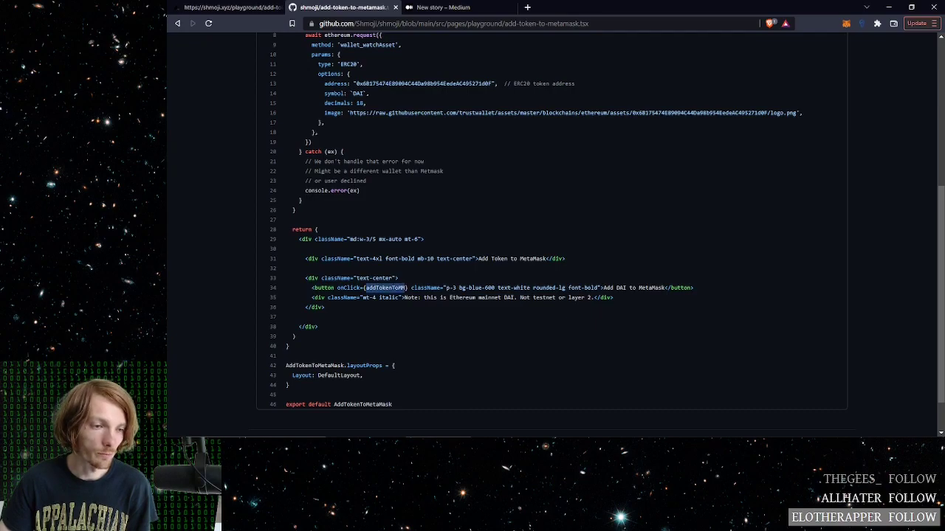
pyautogui.scroll(3)
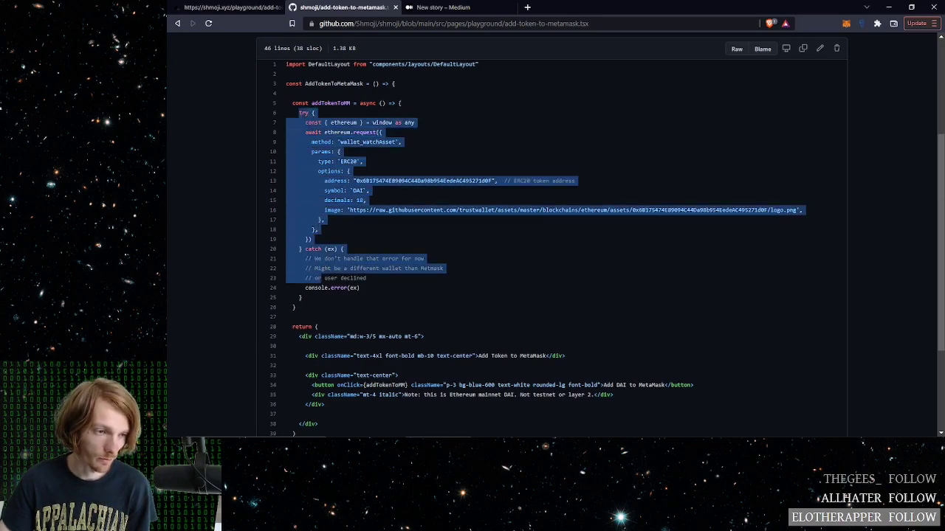
pyautogui.click(325, 140)
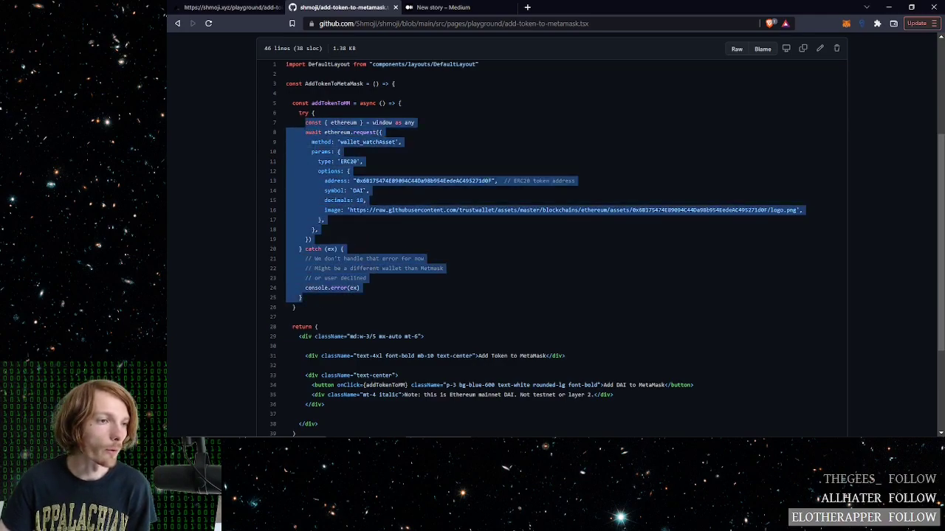
pyautogui.click(307, 123)
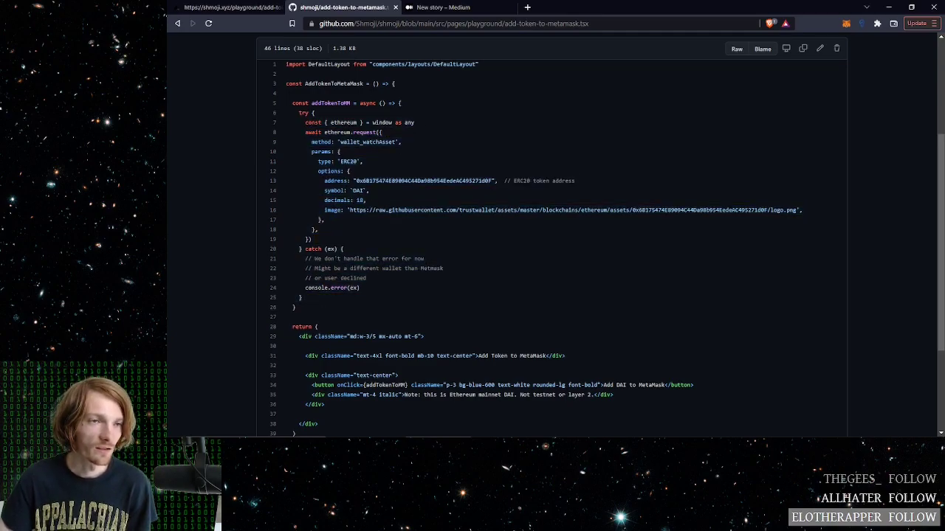
pyautogui.moveTo(410, 131)
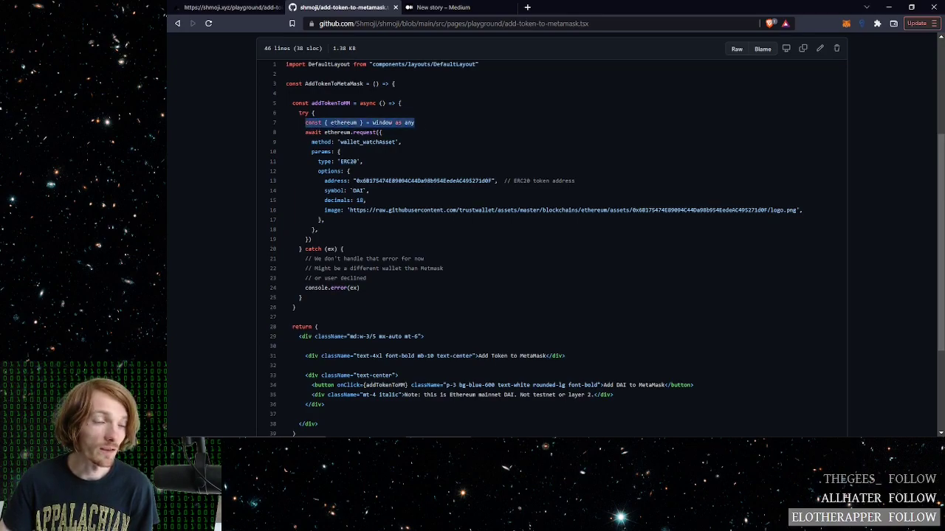
pyautogui.click(360, 121)
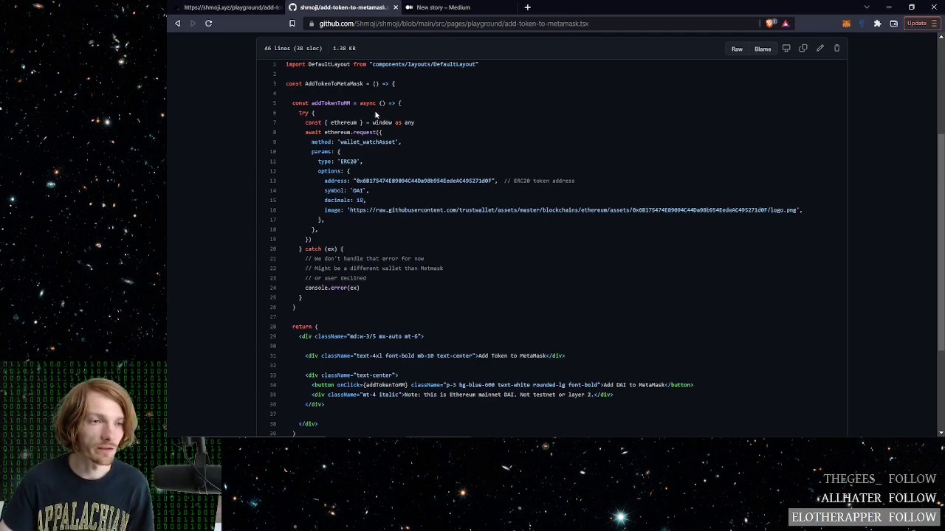
# Highlight the ethereum object, the type parameter and its ERC20 value in wallet_watchAsset.
pyautogui.doubleClick(382, 121)
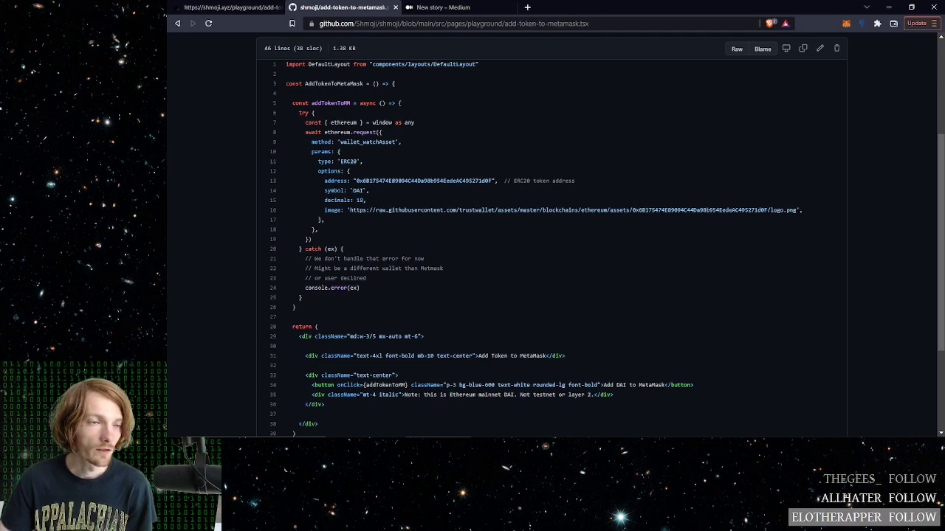
pyautogui.doubleClick(342, 122)
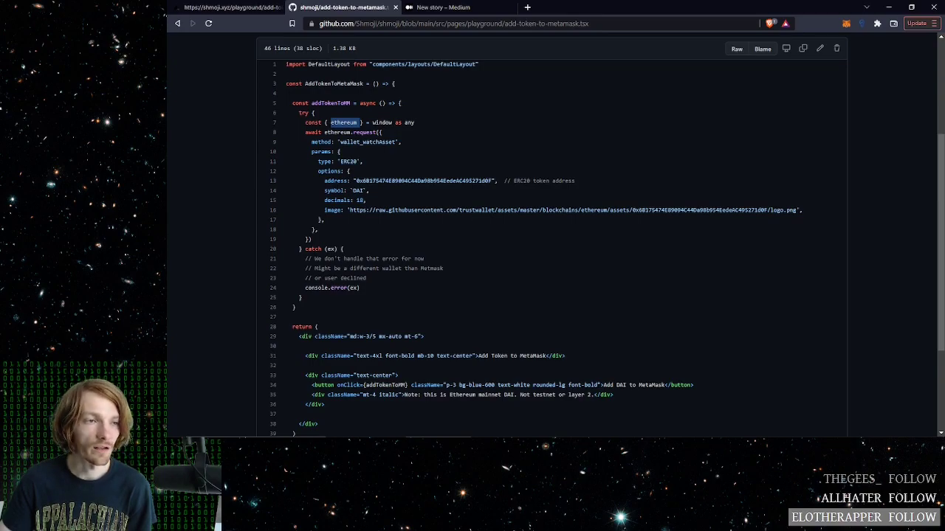
pyautogui.doubleClick(321, 141)
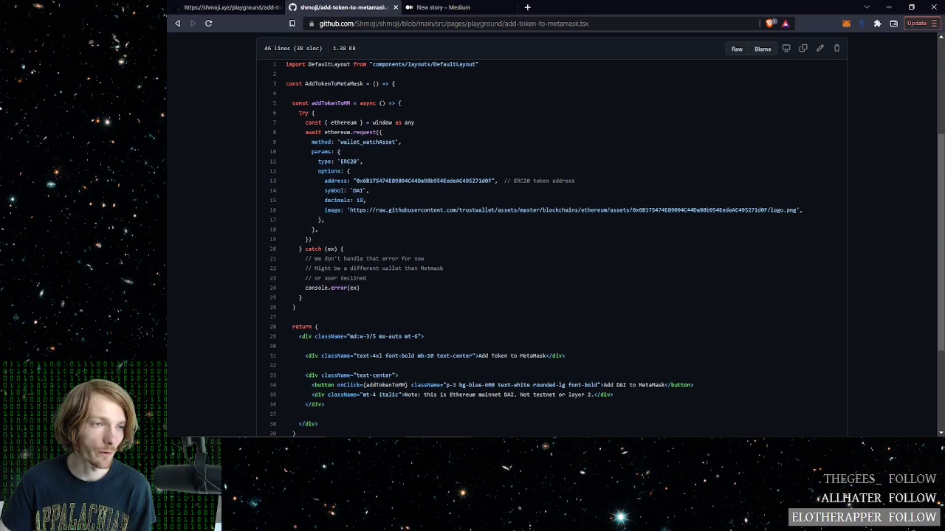
pyautogui.doubleClick(322, 161)
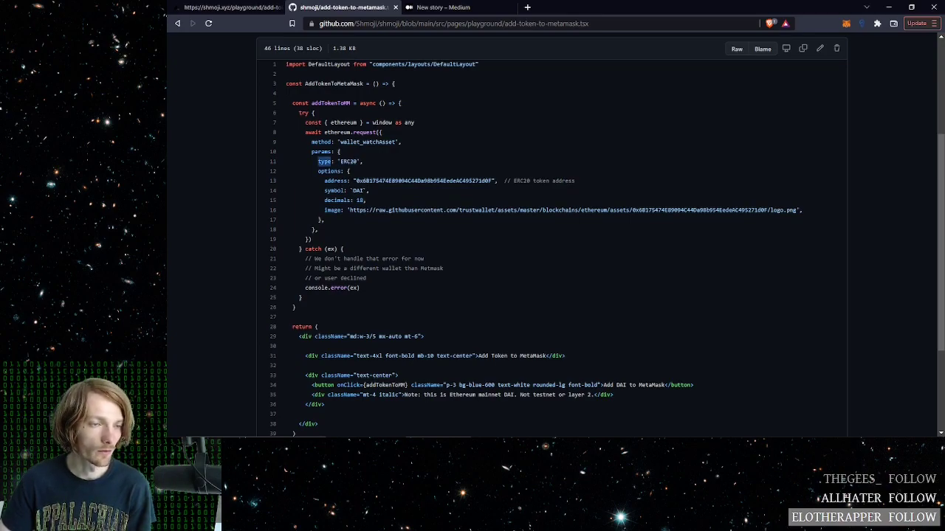
pyautogui.doubleClick(349, 161)
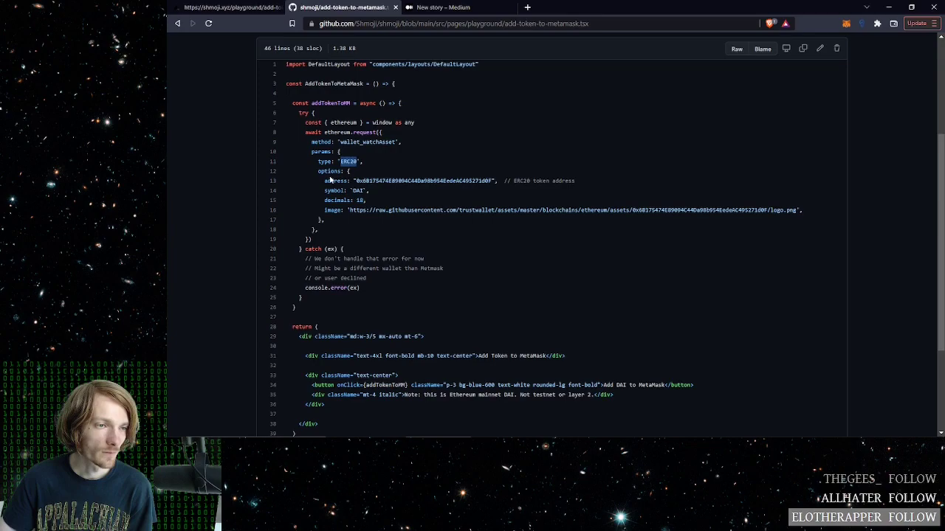
# Highlight the address option and DAI token address, then return to the Medium draft's implementation steps.
pyautogui.doubleClick(335, 180)
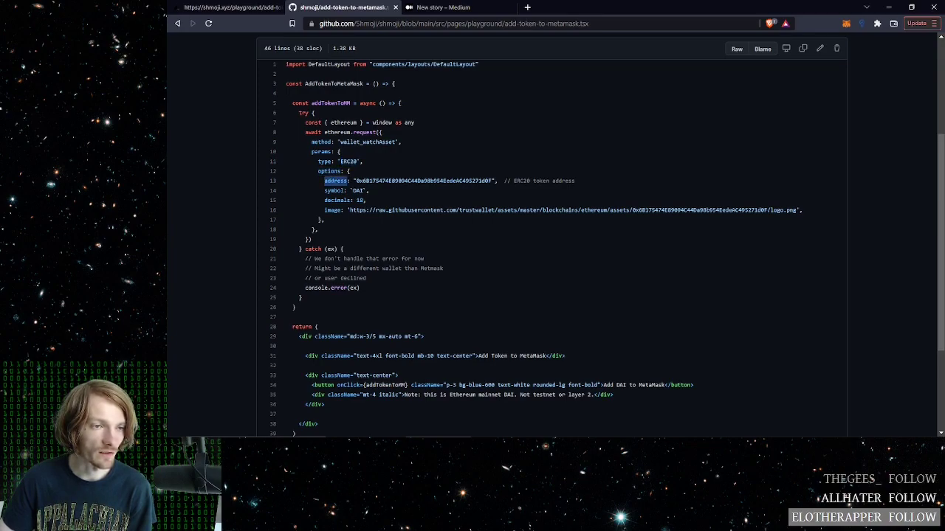
pyautogui.doubleClick(425, 180)
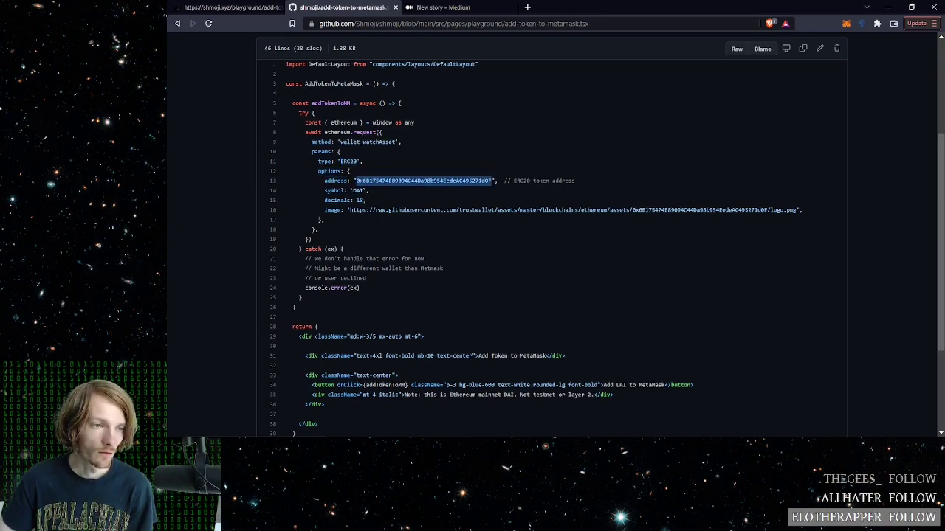
pyautogui.doubleClick(337, 200)
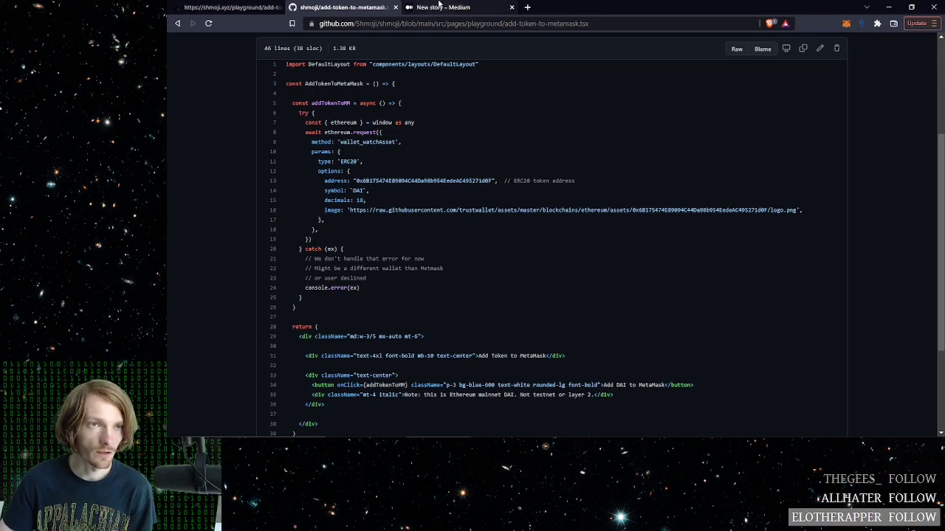
pyautogui.click(442, 8)
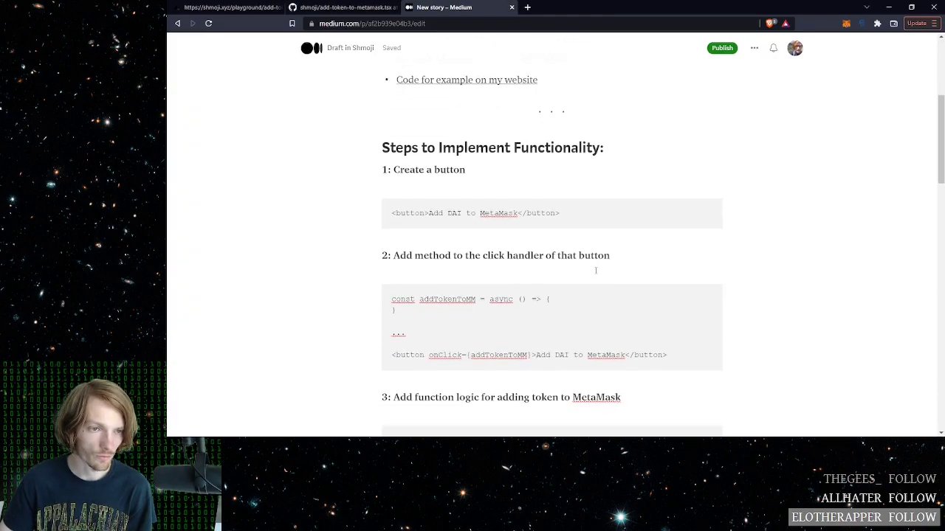
# Review the draft's ethereum object, network and decimals notes, then return to the Shmoji demo page.
pyautogui.scroll(-3)
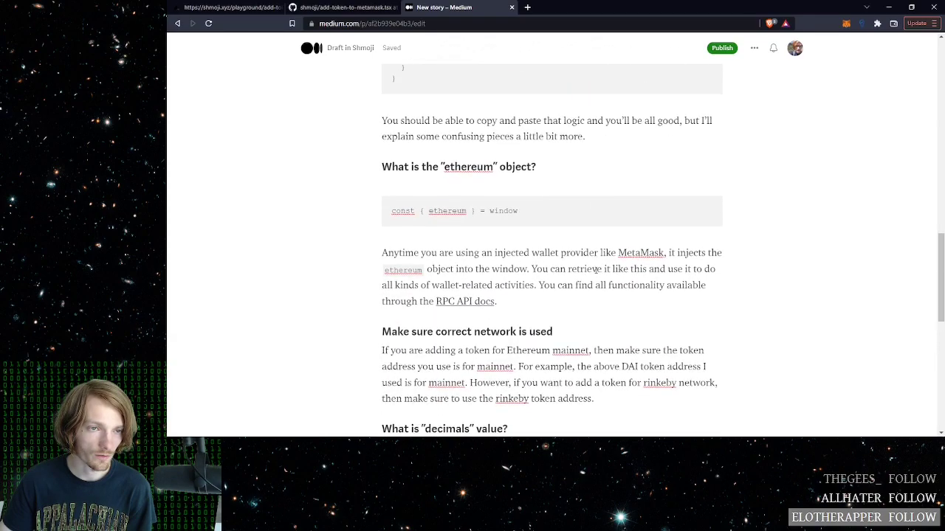
pyautogui.scroll(-3)
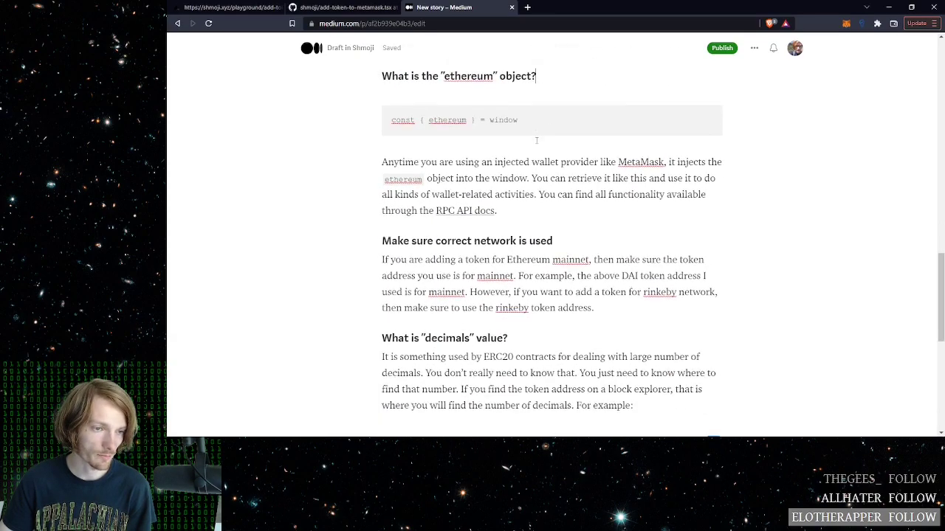
pyautogui.scroll(-3)
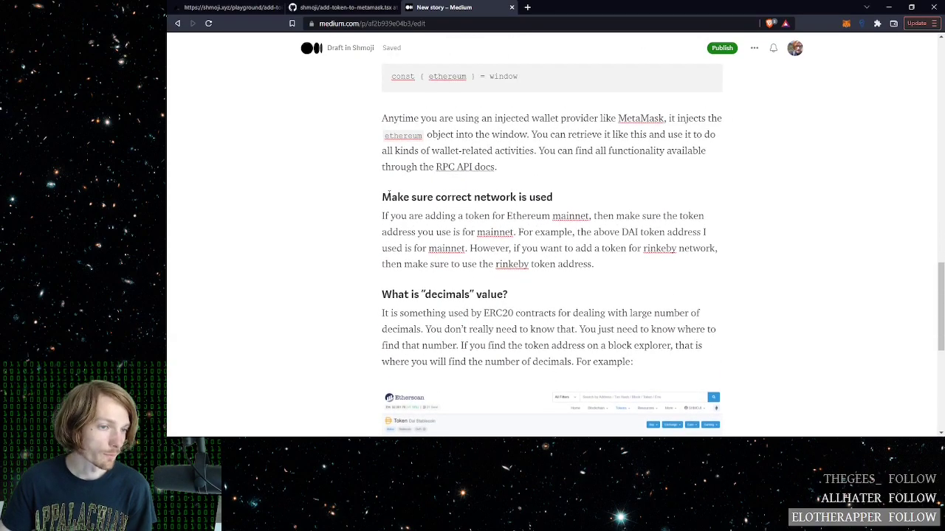
pyautogui.moveTo(465, 167)
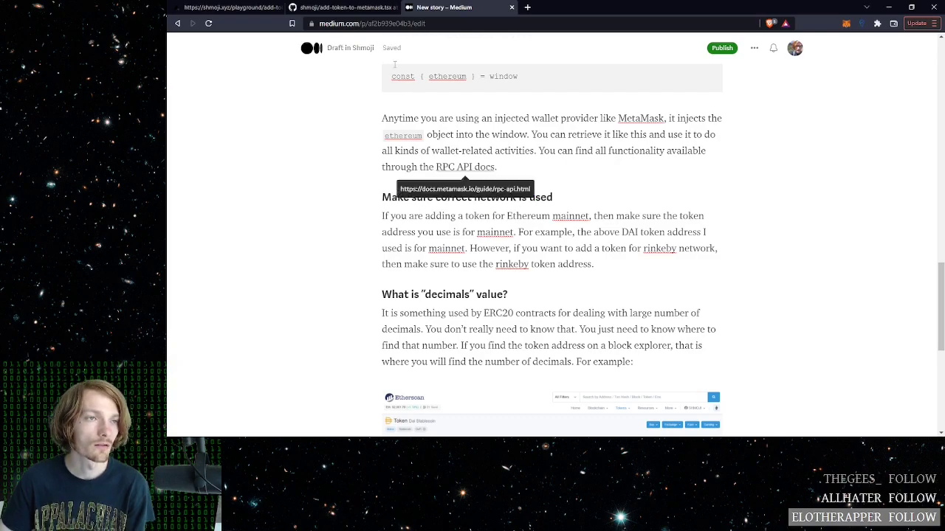
pyautogui.click(342, 8)
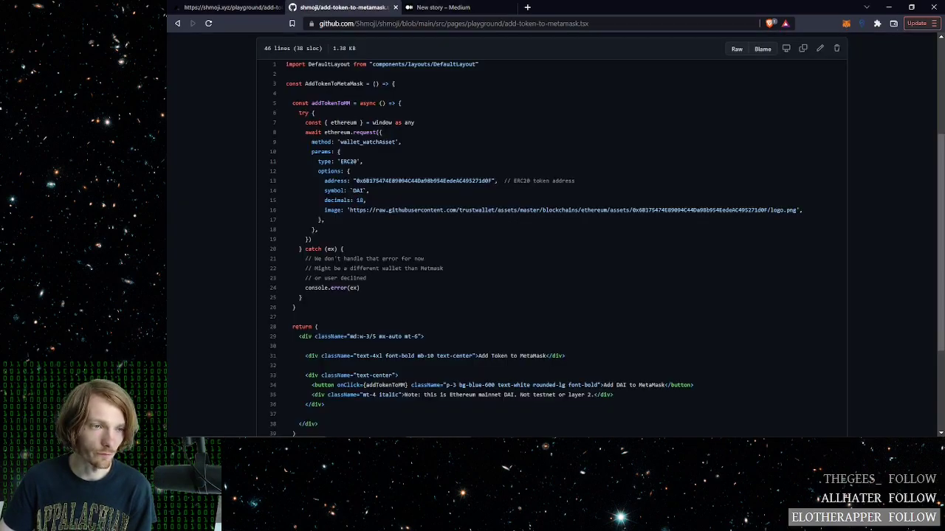
pyautogui.click(229, 7)
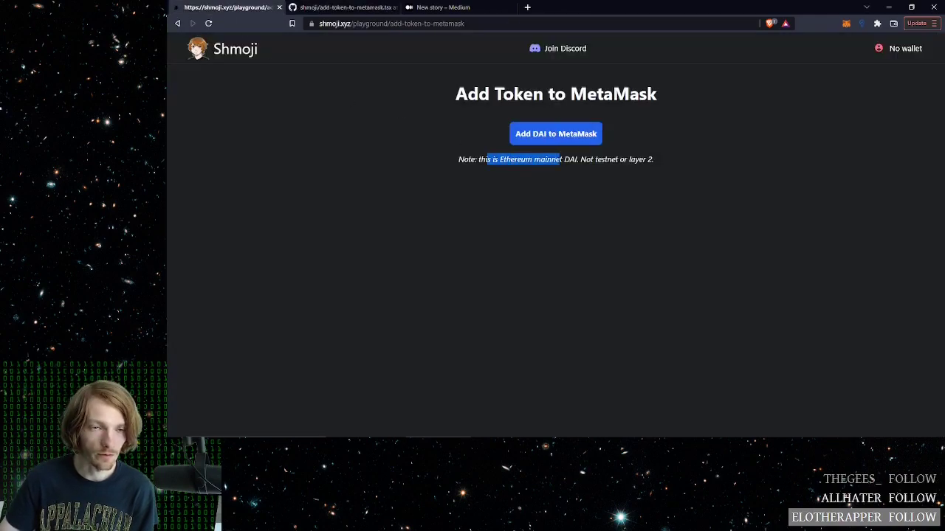
# Compare the DAI token address in the GitHub source with the demo page's Ethereum mainnet DAI note.
pyautogui.click(343, 7)
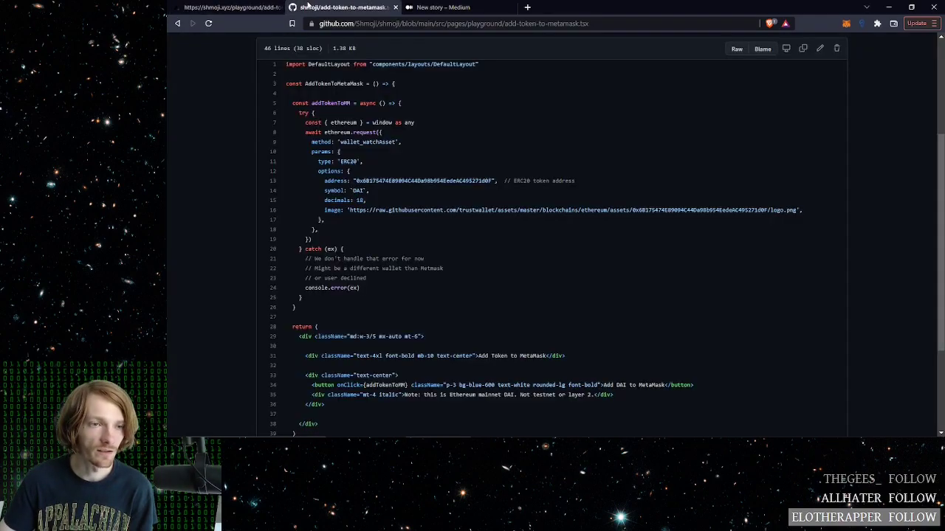
pyautogui.doubleClick(425, 180)
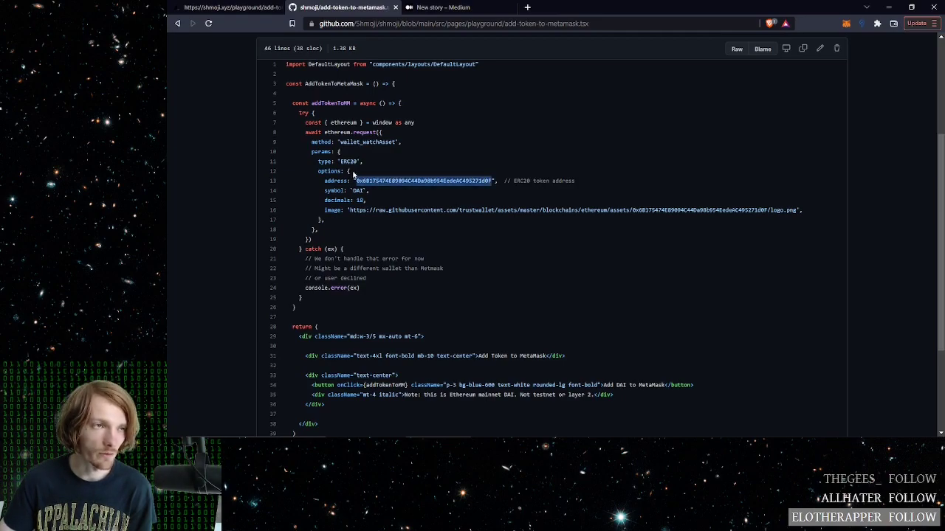
pyautogui.click(228, 7)
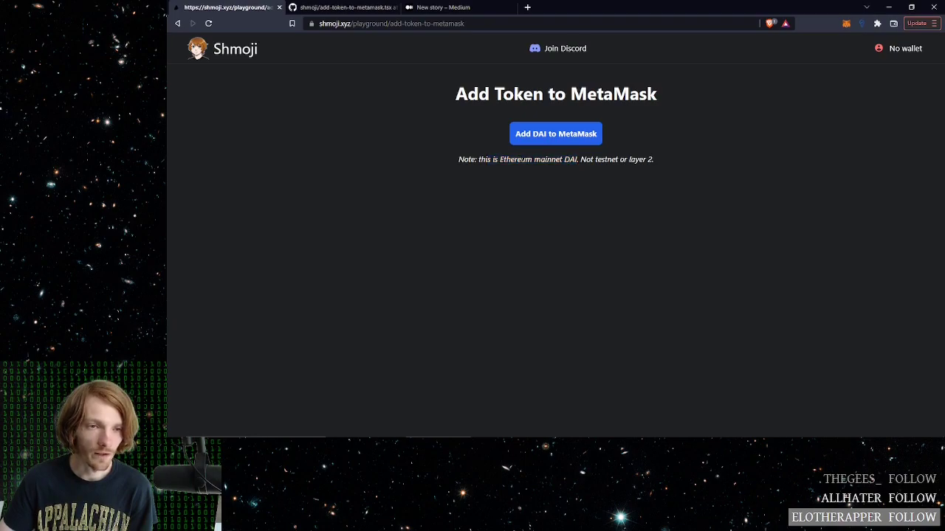
pyautogui.doubleClick(558, 159)
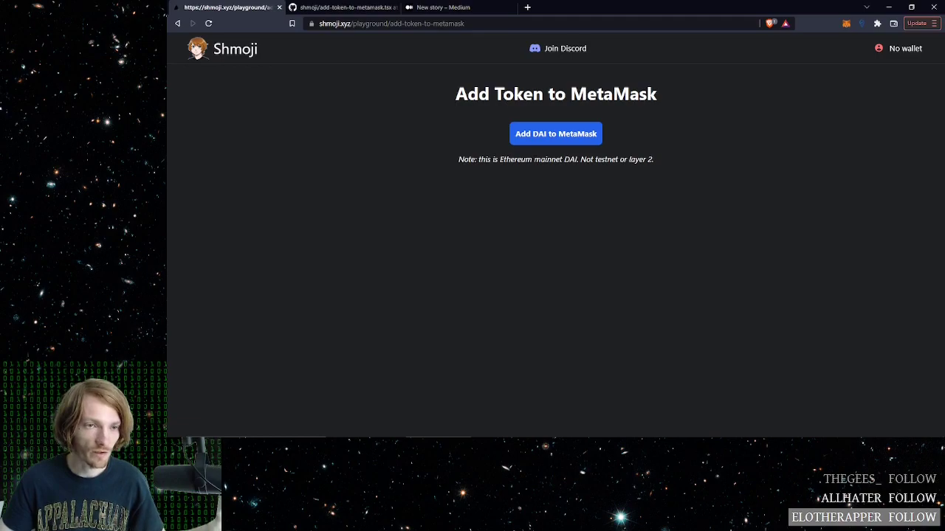
pyautogui.moveTo(545, 155)
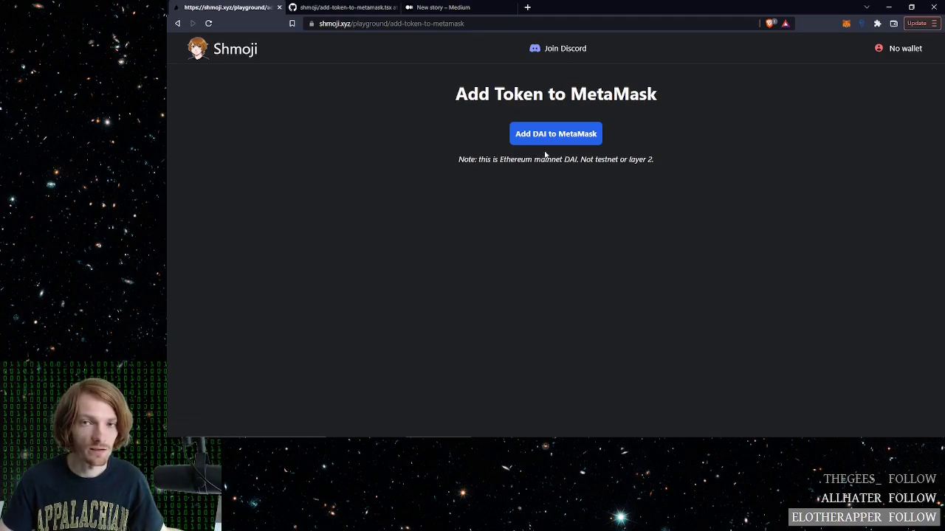
pyautogui.moveTo(846, 24)
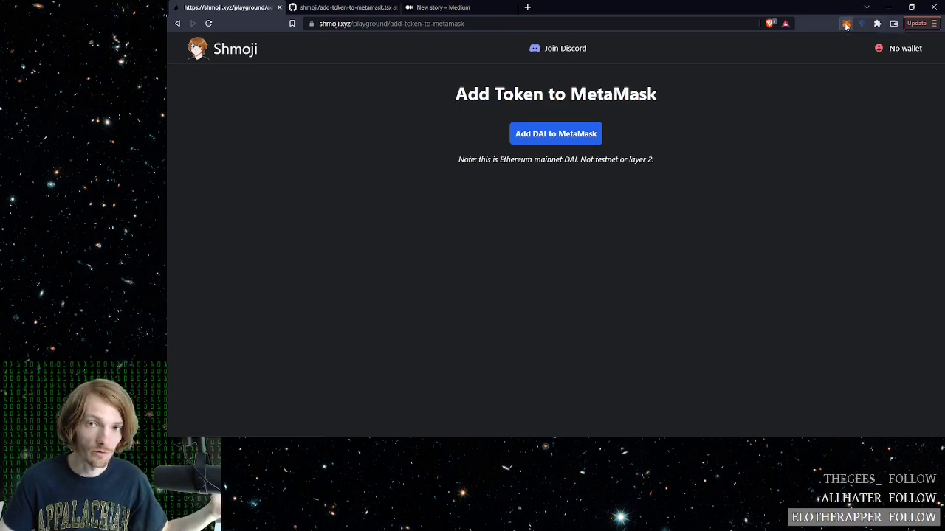
# Raise the DAI suggested-token prompt again from the demo button, accept it, and return to the source code.
pyautogui.click(846, 24)
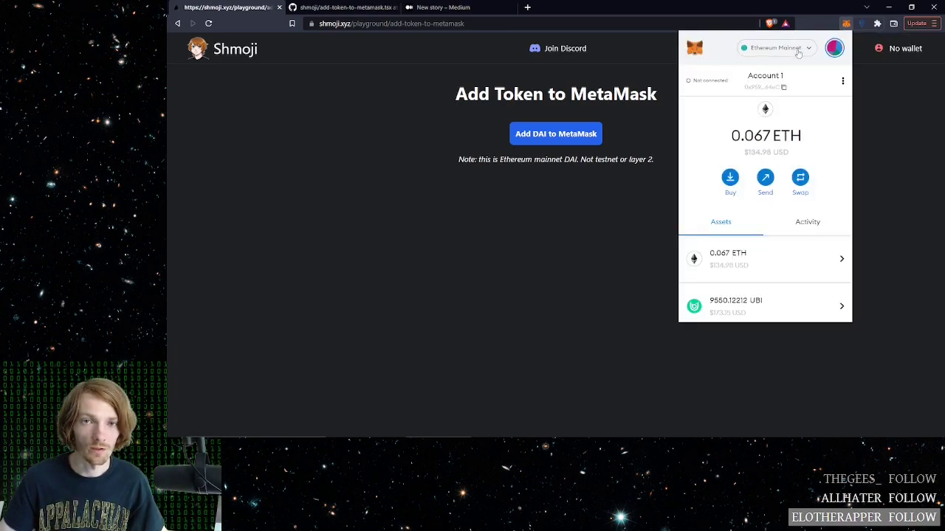
pyautogui.click(776, 48)
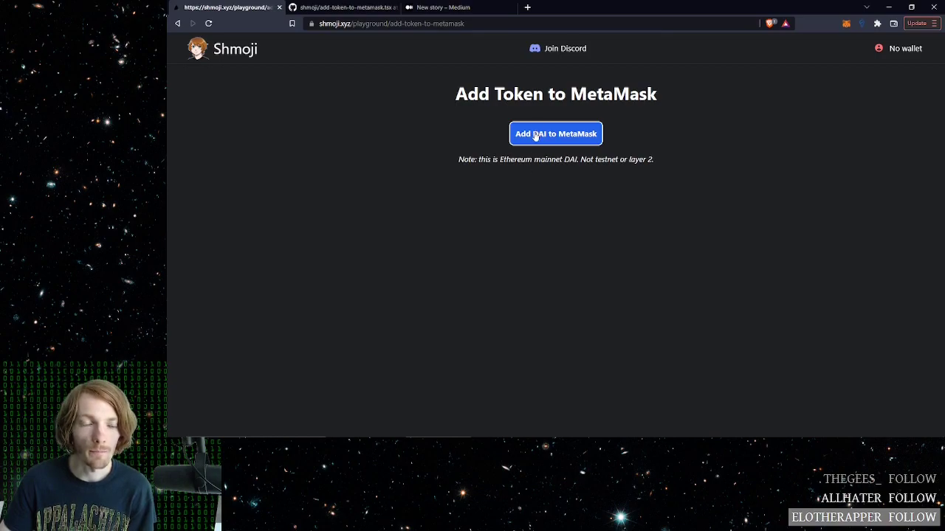
pyautogui.moveTo(716, 111)
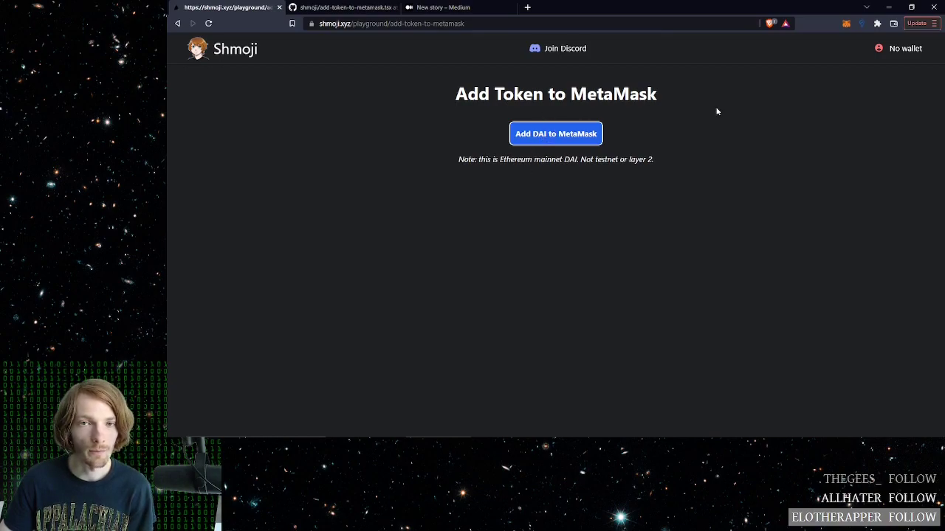
pyautogui.moveTo(769, 80)
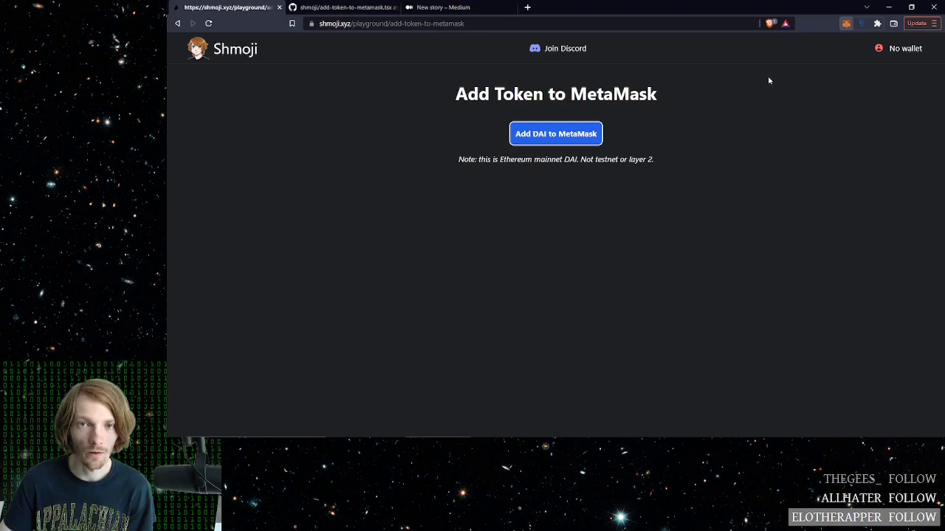
pyautogui.click(555, 133)
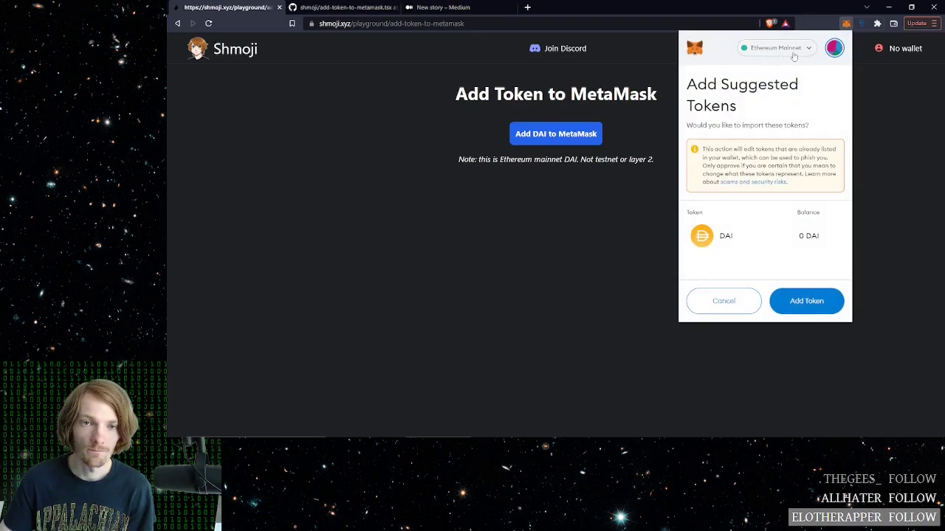
pyautogui.click(724, 301)
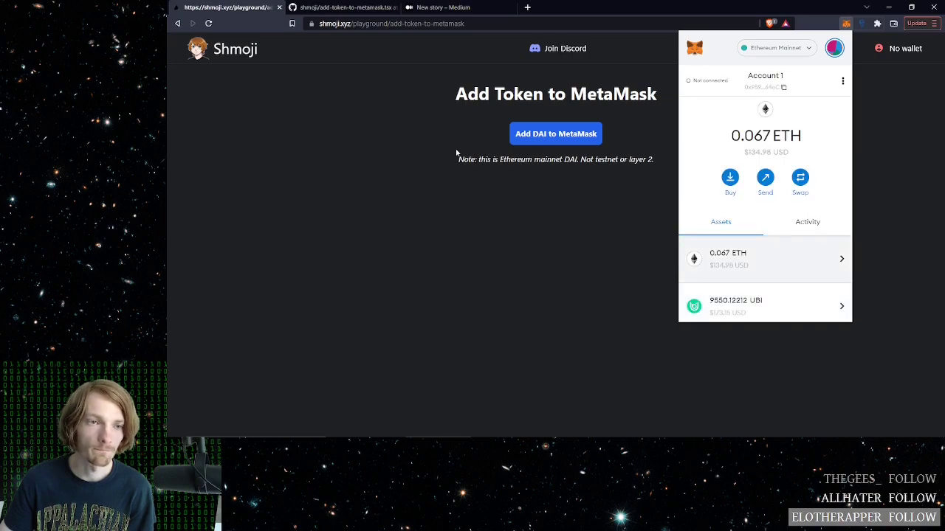
pyautogui.click(339, 7)
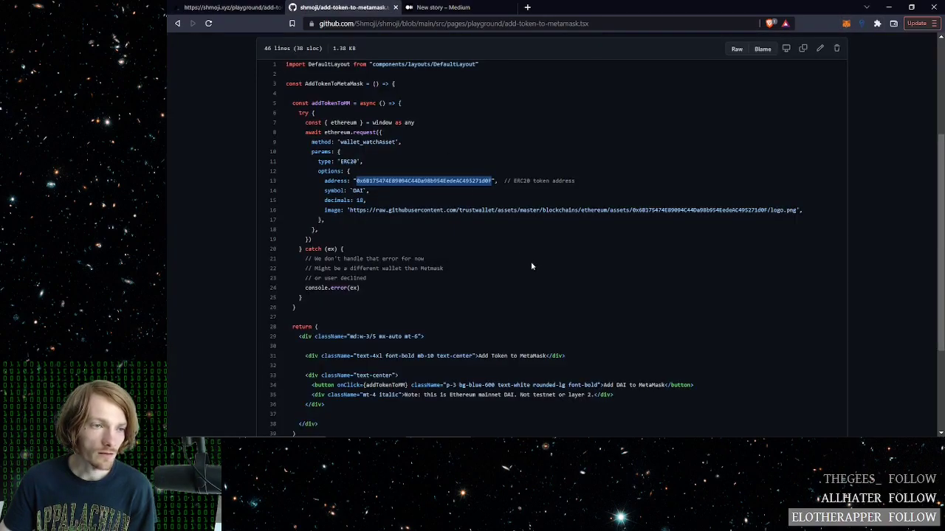
# Flip between the GitHub source and the Medium draft, ending on the draft's network and decimals notes.
pyautogui.click(443, 7)
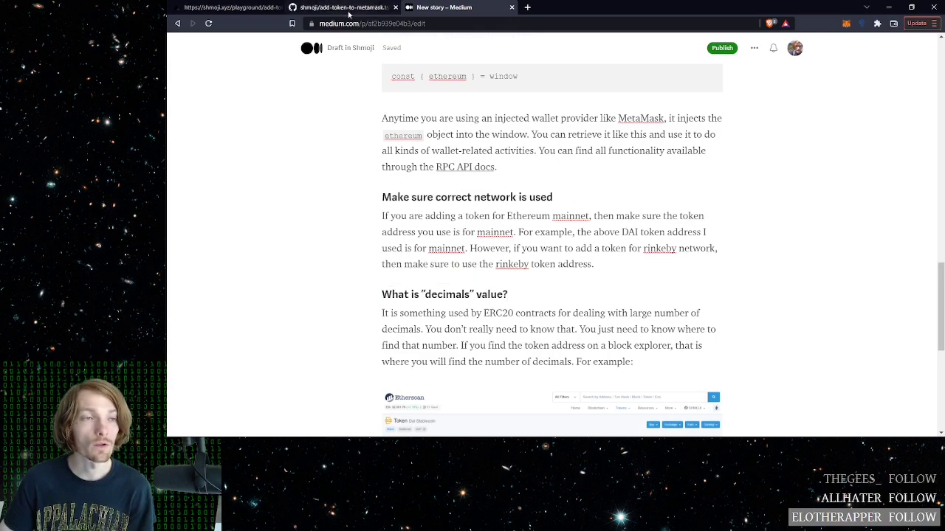
pyautogui.click(342, 7)
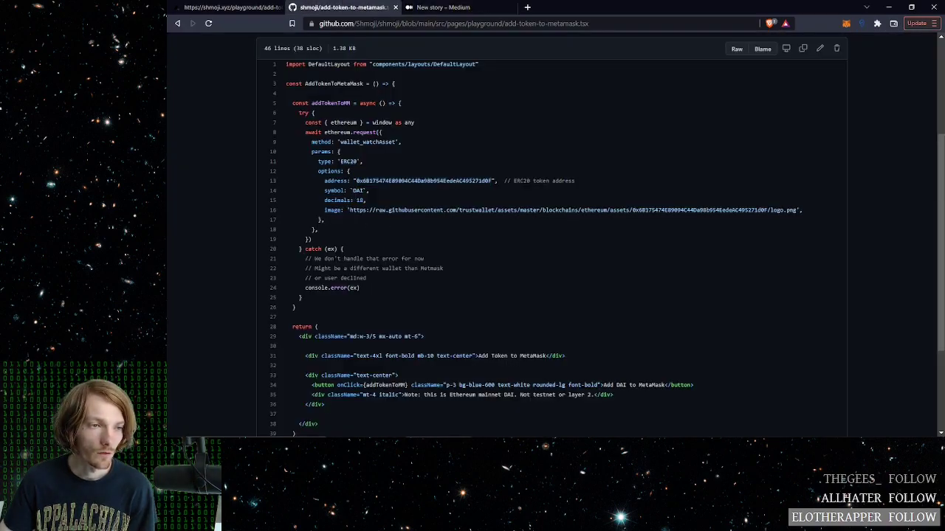
pyautogui.doubleClick(336, 201)
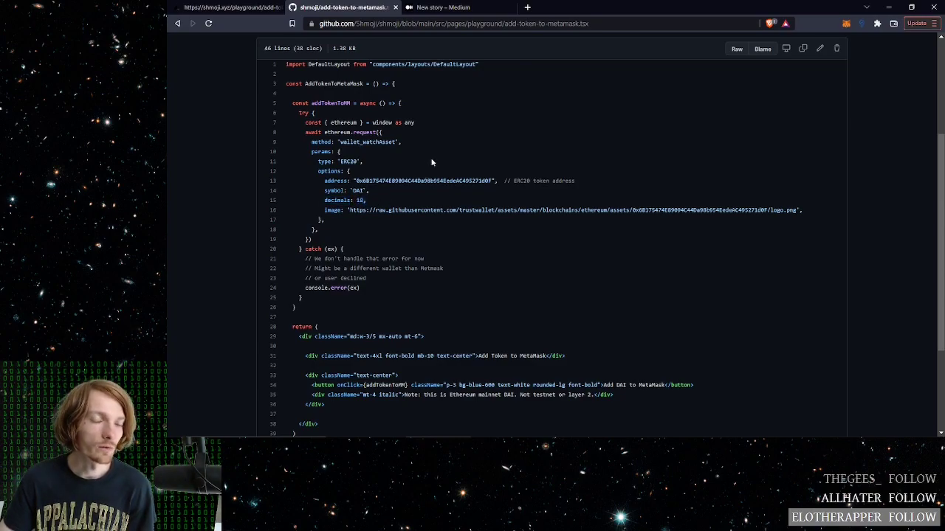
pyautogui.click(442, 8)
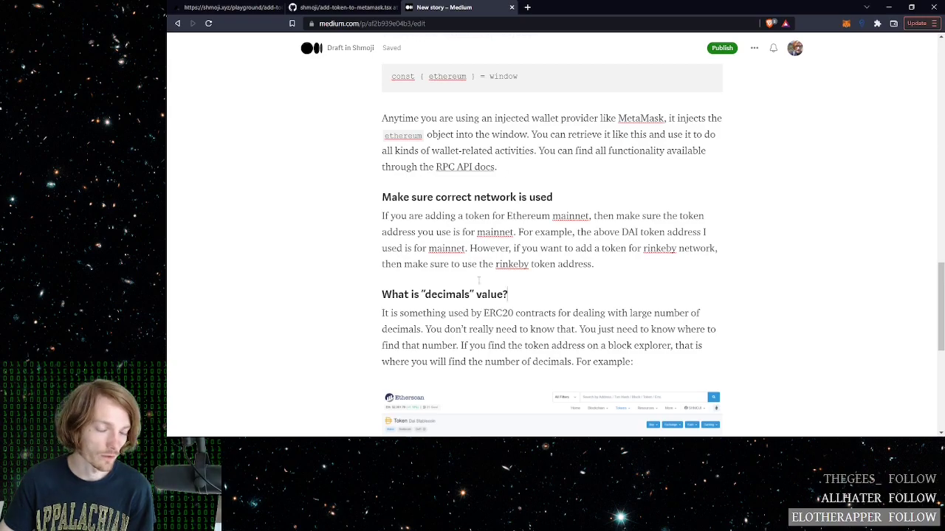
# Reread the draft's 'What is decimals value?' paragraph, then return to the GitHub source.
pyautogui.scroll(-3)
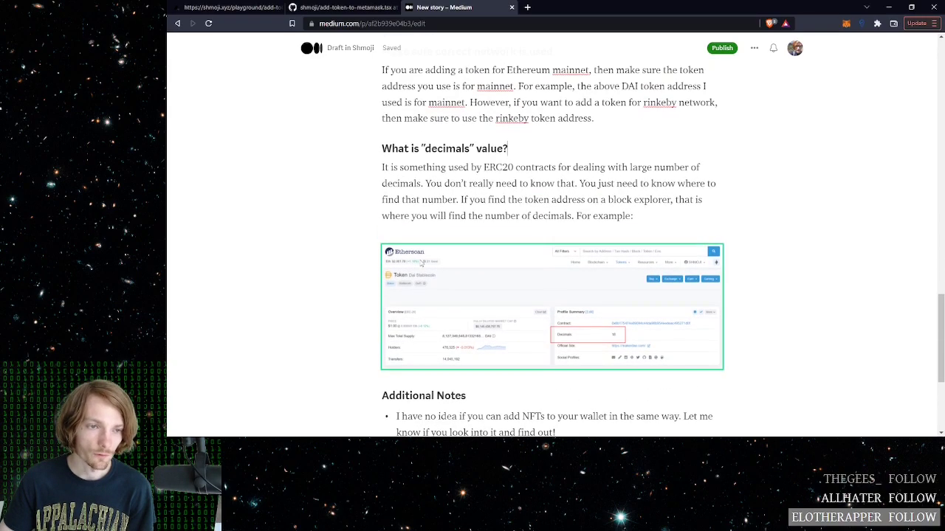
pyautogui.moveTo(384, 167); pyautogui.dragTo(656, 213)
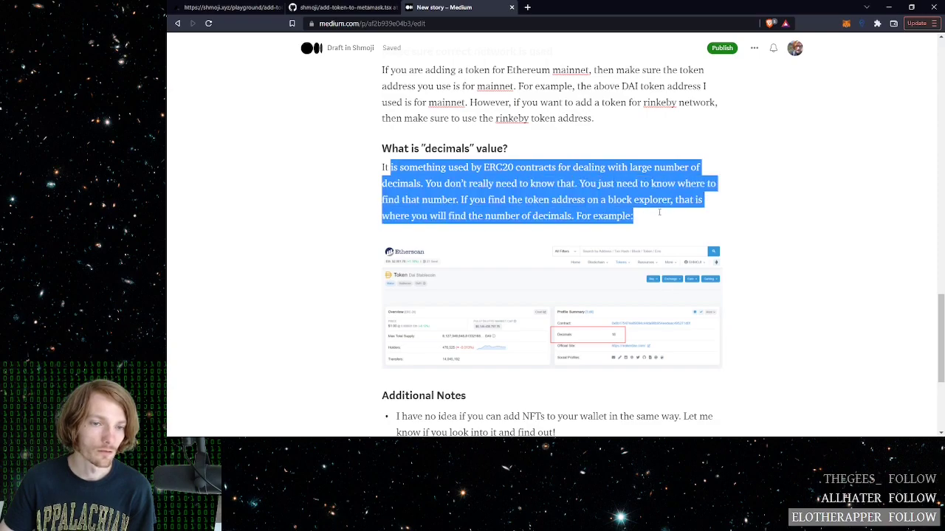
pyautogui.click(643, 216)
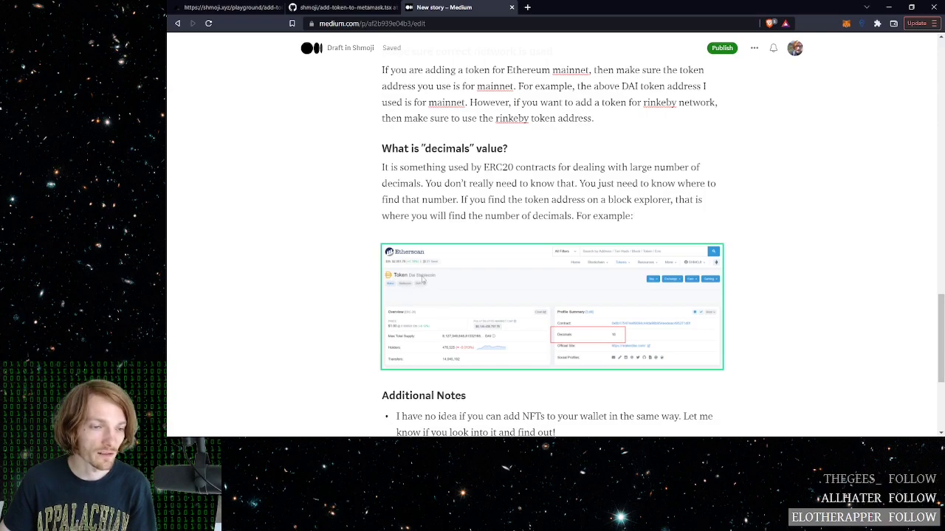
pyautogui.moveTo(558, 338)
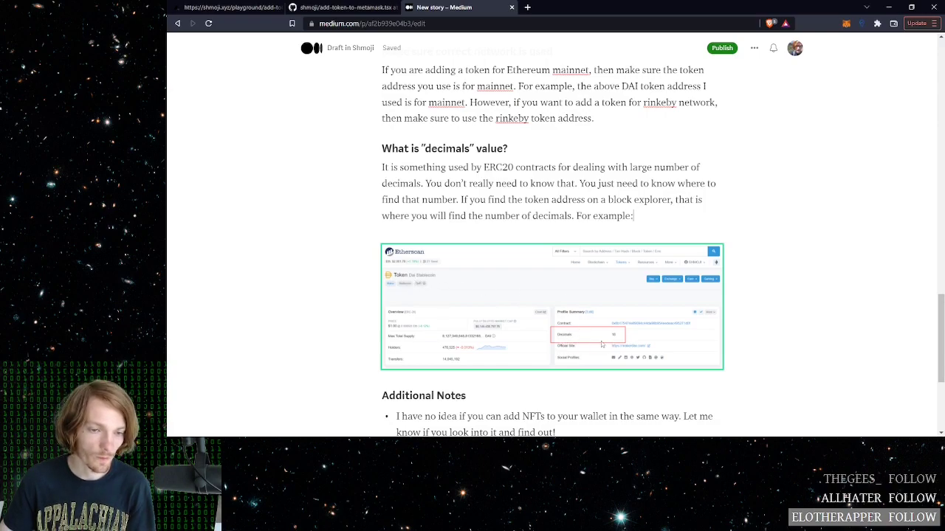
pyautogui.moveTo(617, 340)
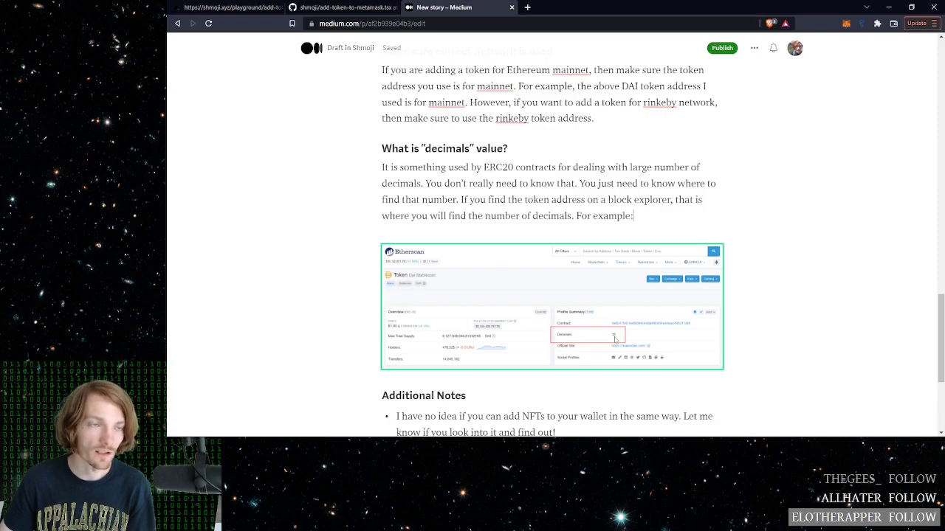
pyautogui.click(339, 7)
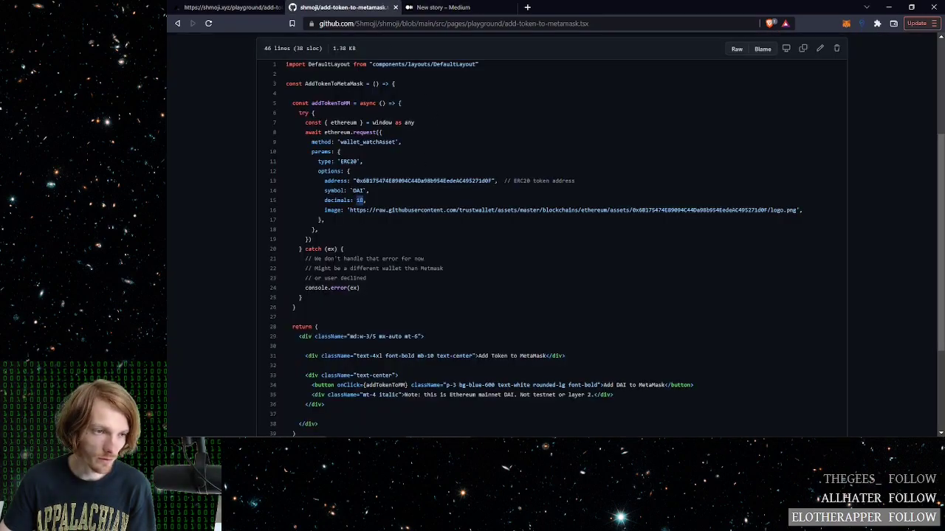
# Highlight the decimals: 18 and token logo image URL lines, then return to the Shmoji demo page.
pyautogui.doubleClick(332, 209)
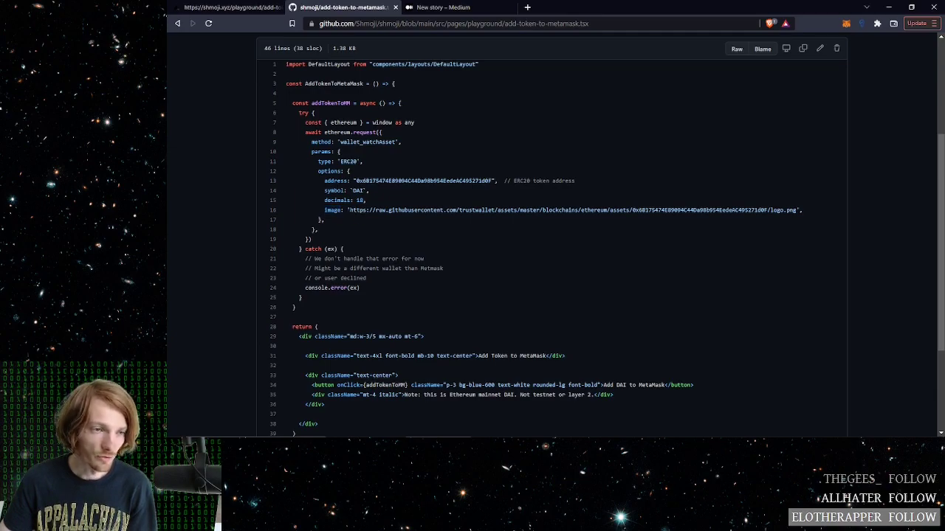
pyautogui.doubleClick(575, 209)
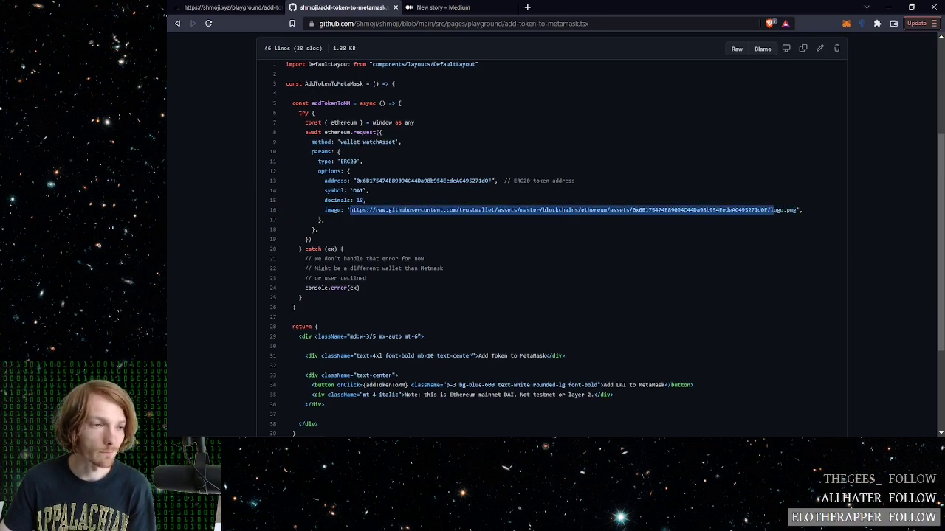
pyautogui.click(387, 160)
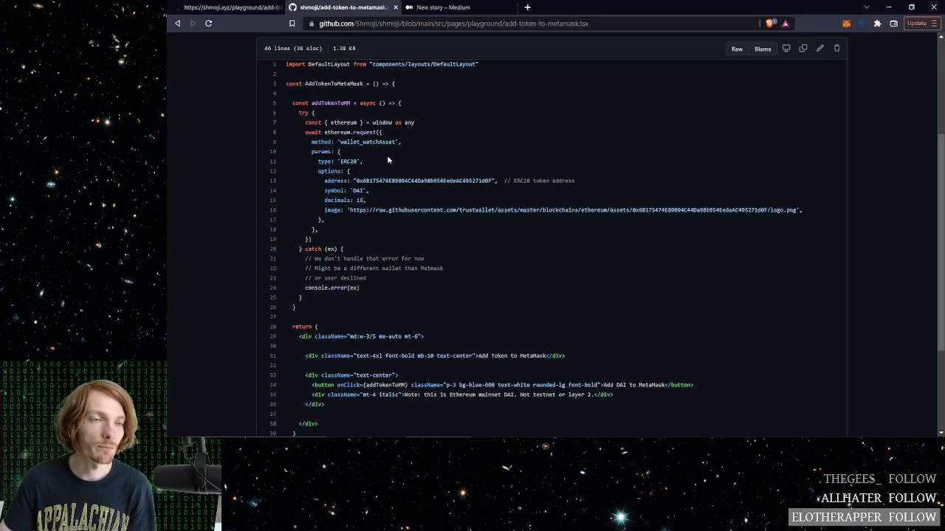
pyautogui.click(225, 7)
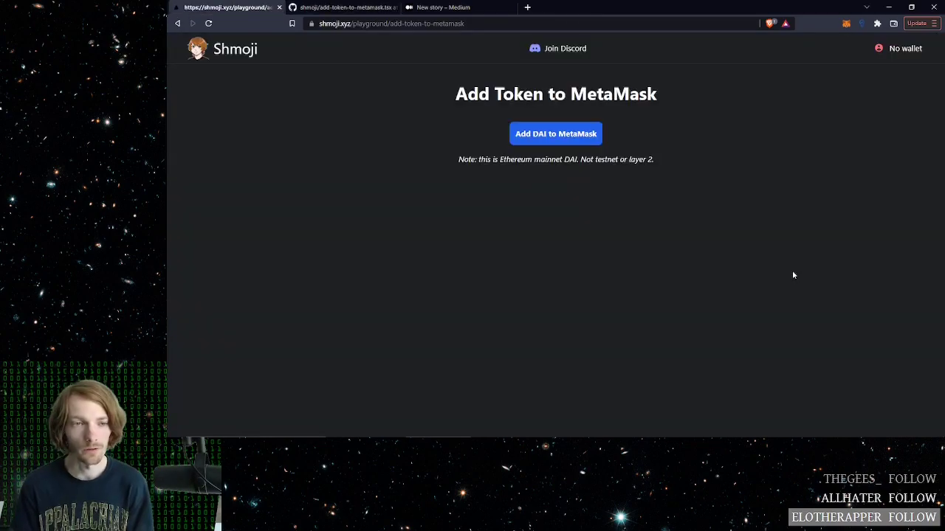